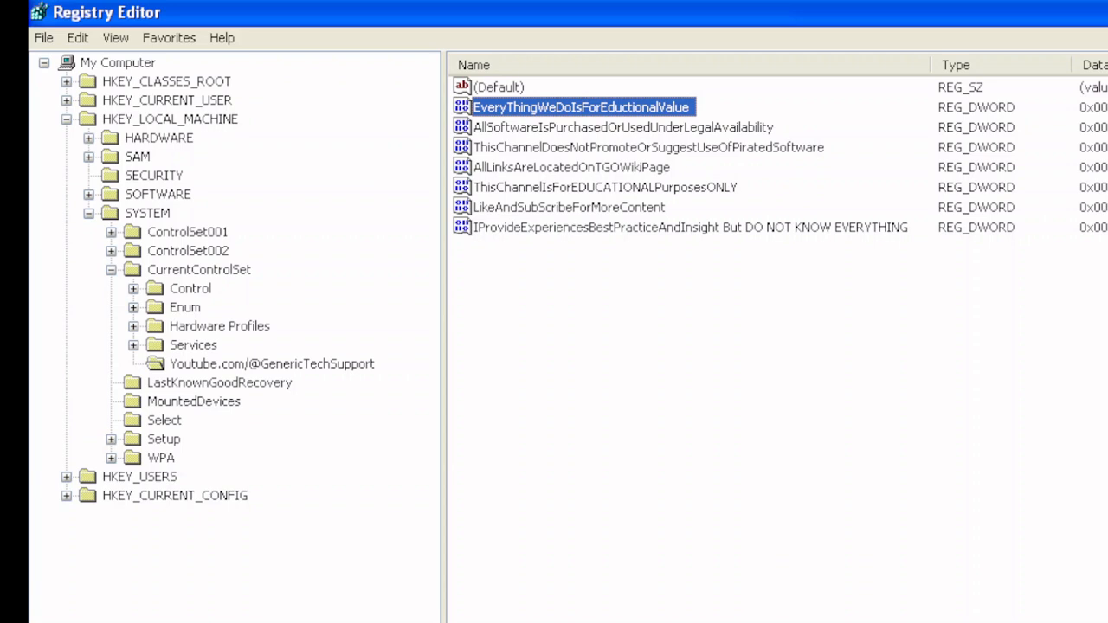
mouse_move(699, 554)
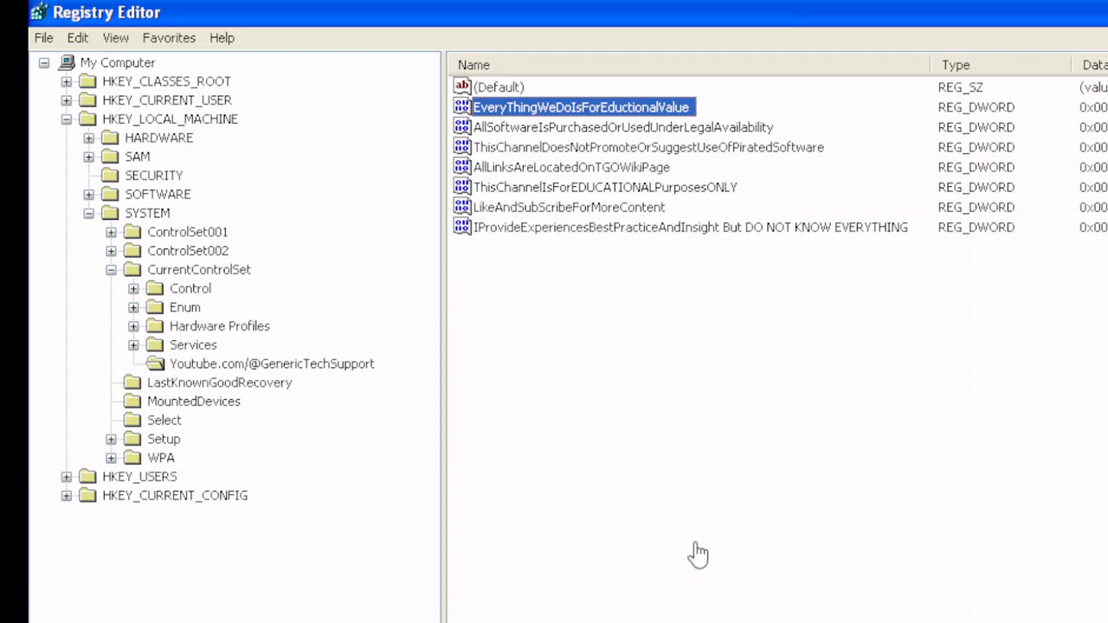
Step: Review the GenericTechSupport registry key's disclaimer values, then view the empty TubeLinks repository's Wiki
click(272, 363)
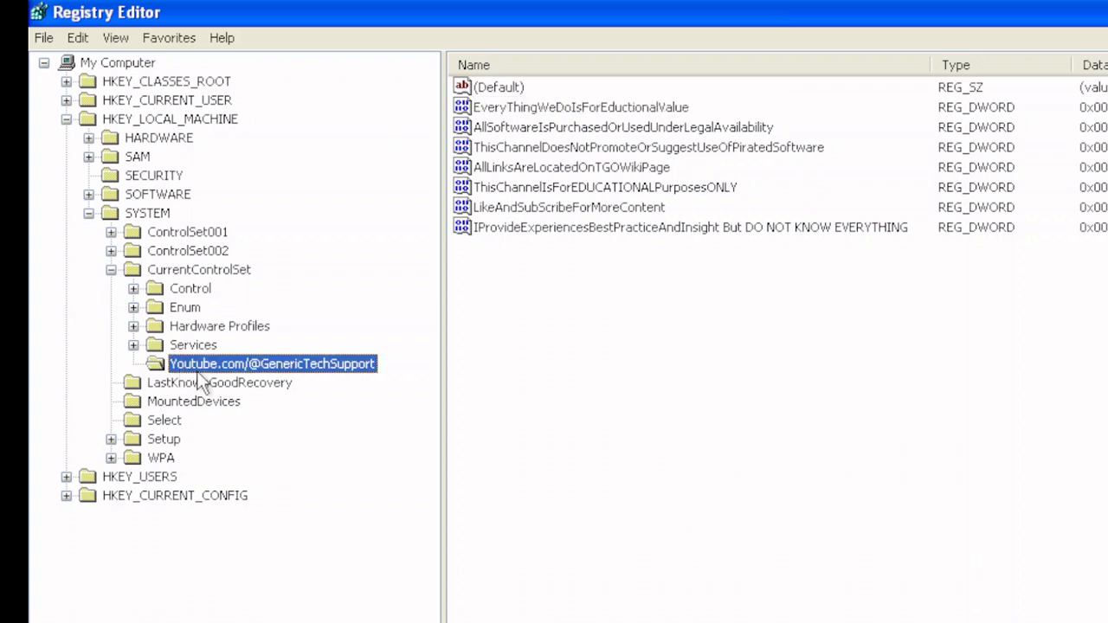
mouse_move(284, 383)
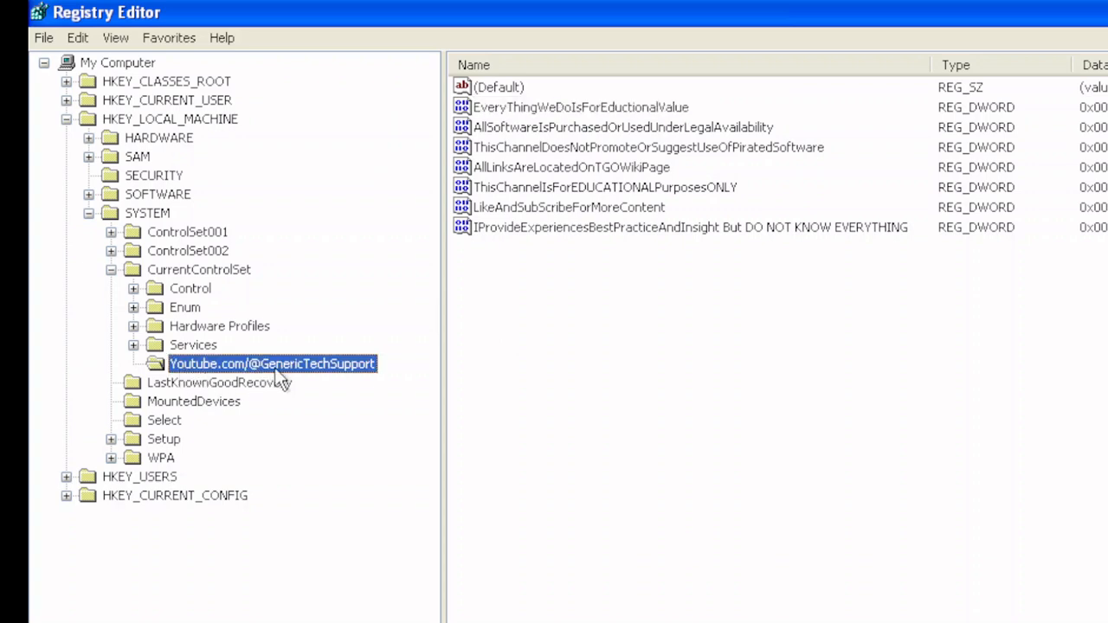
mouse_move(941, 239)
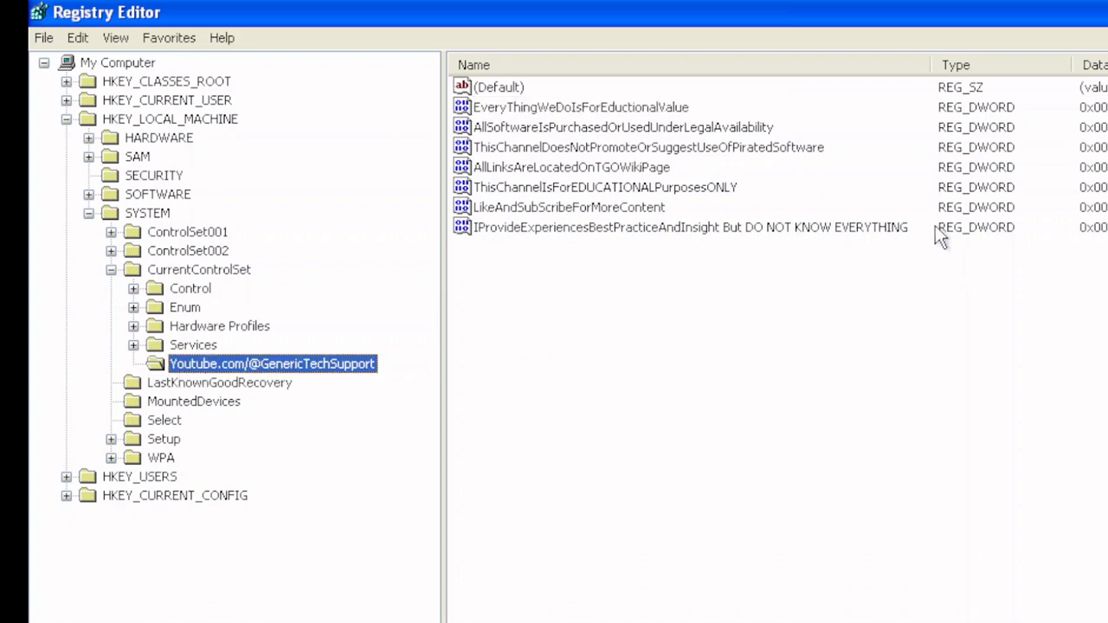
click(581, 108)
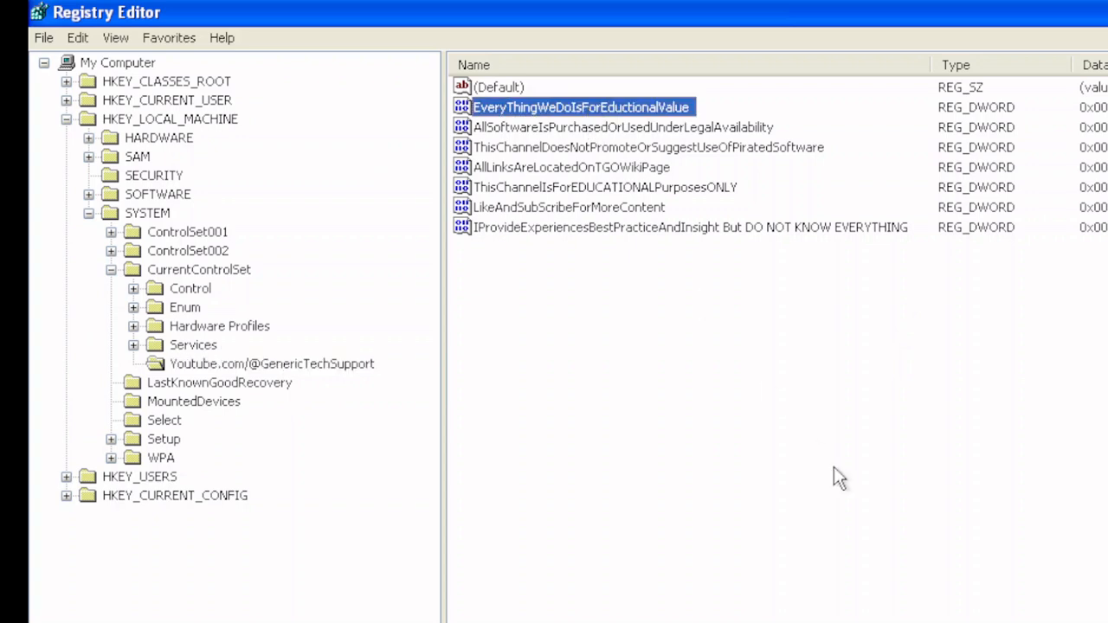
click(622, 127)
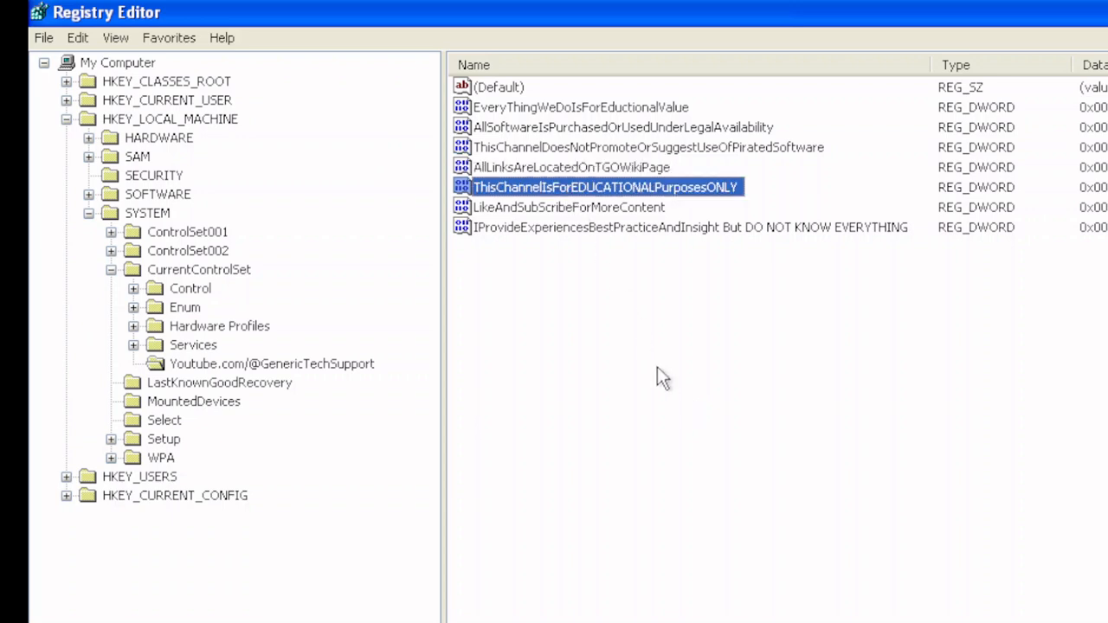
mouse_move(652, 362)
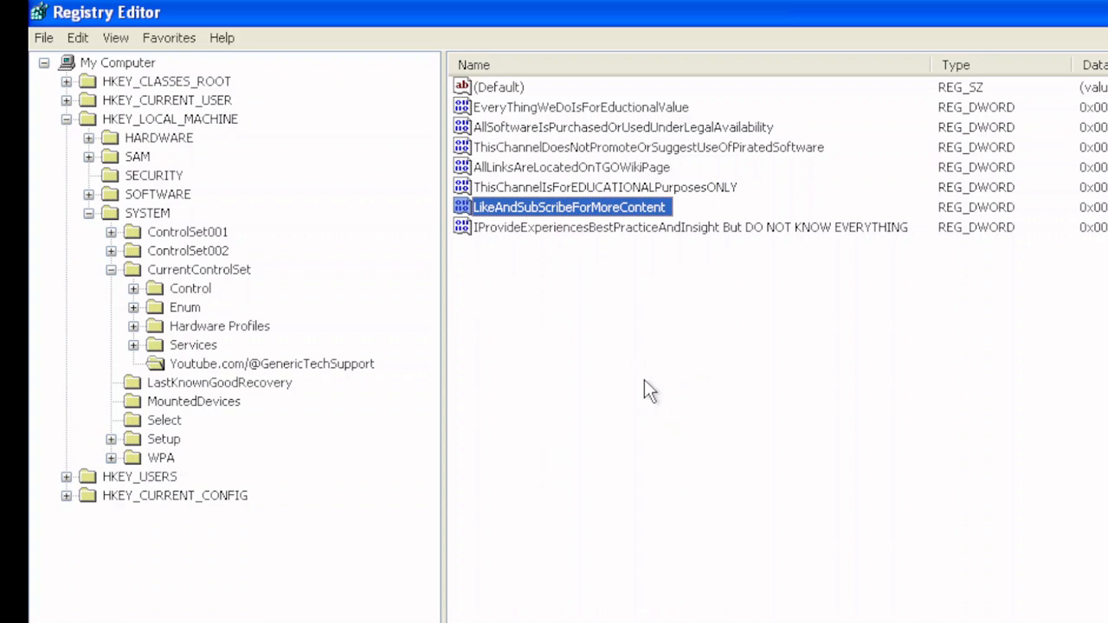
click(691, 227)
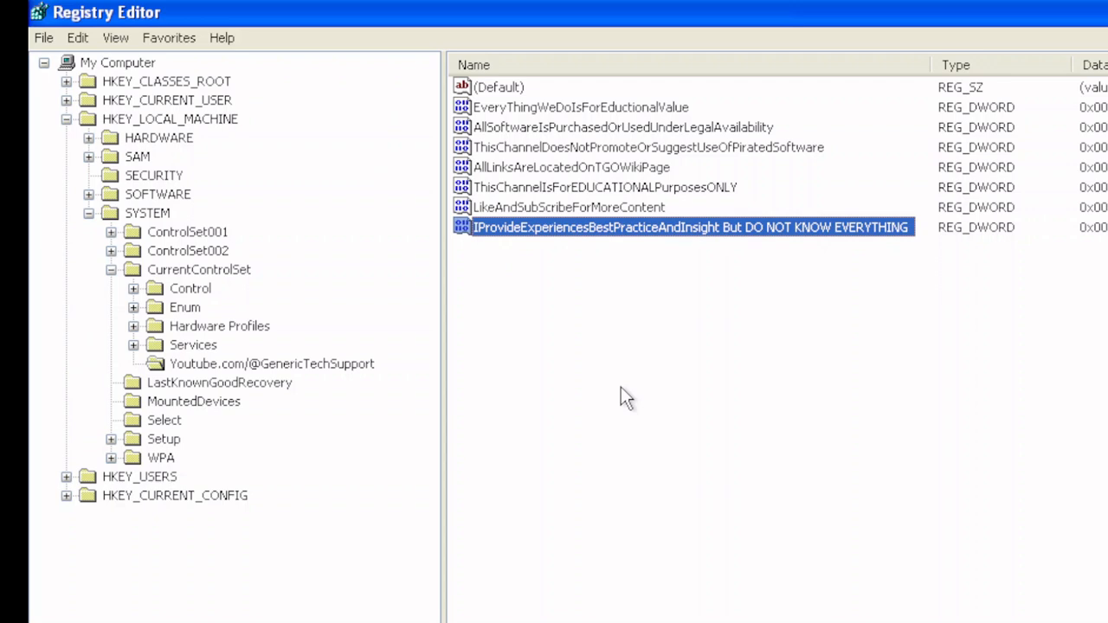
mouse_move(361, 571)
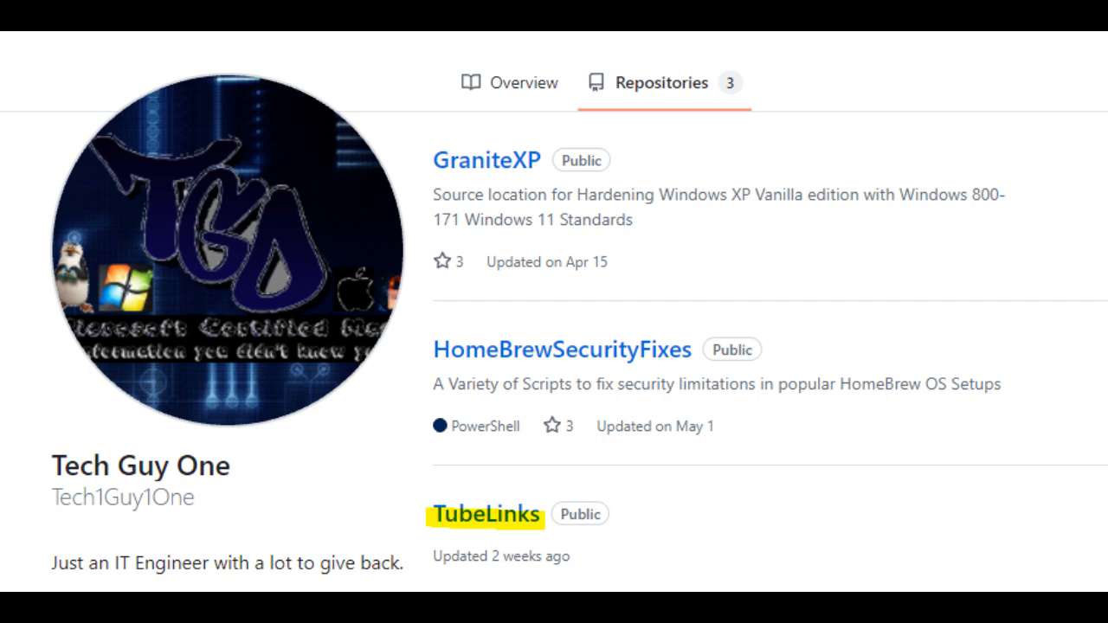
click(486, 513)
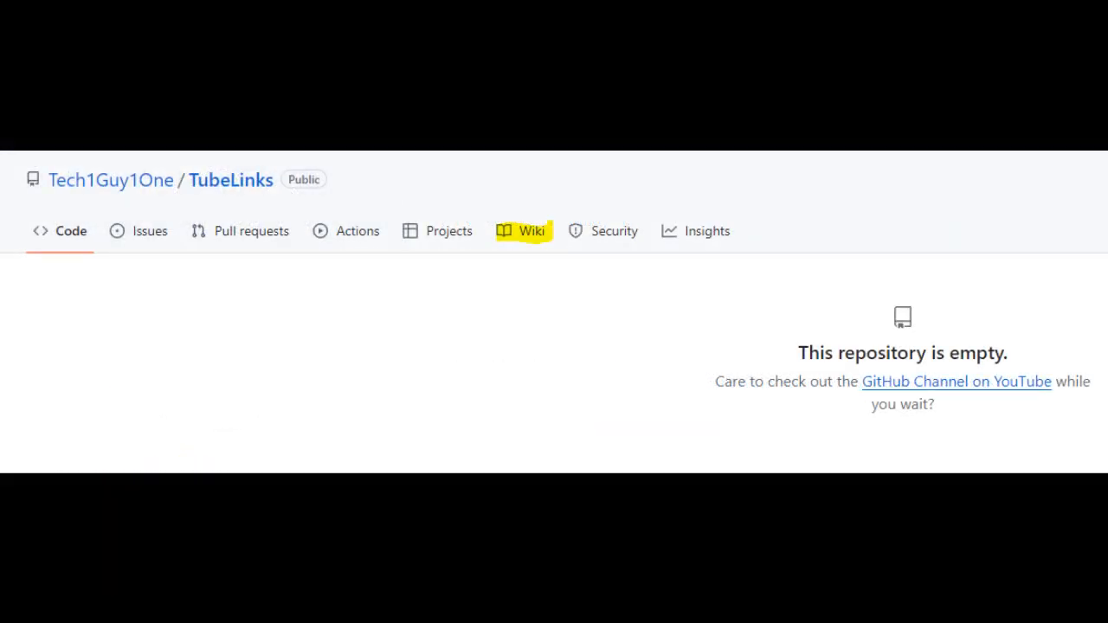
click(531, 232)
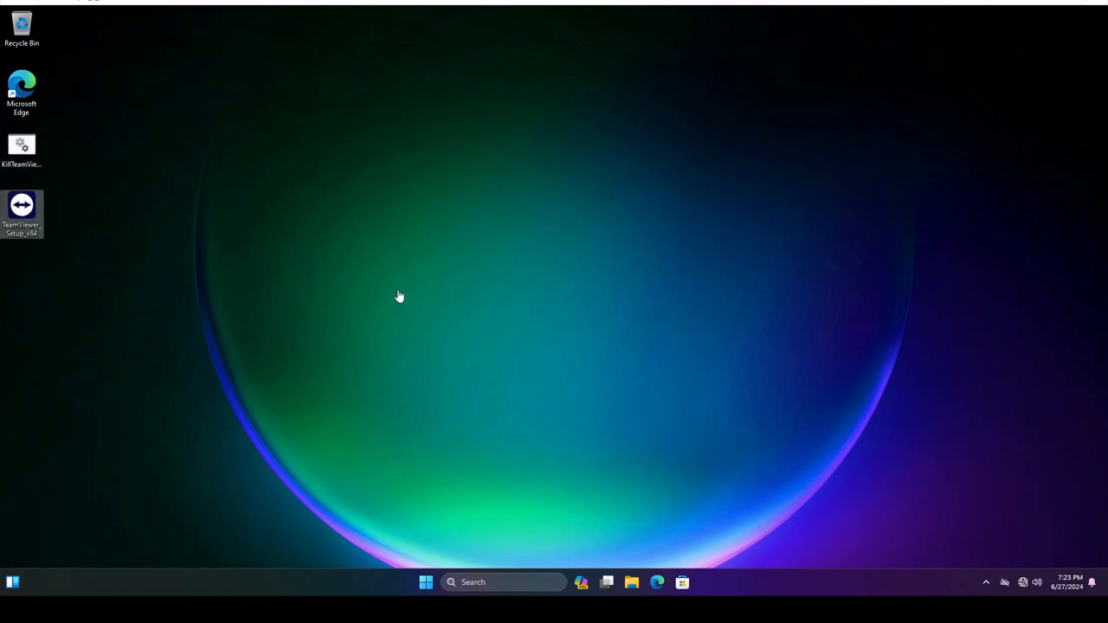
mouse_move(366, 286)
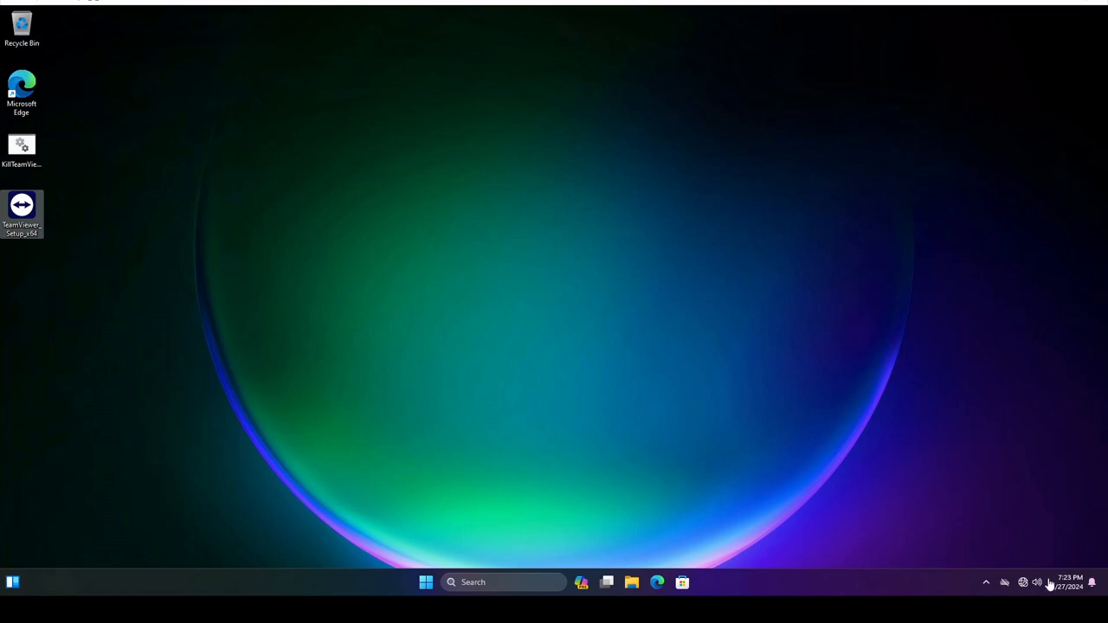
mouse_move(44, 361)
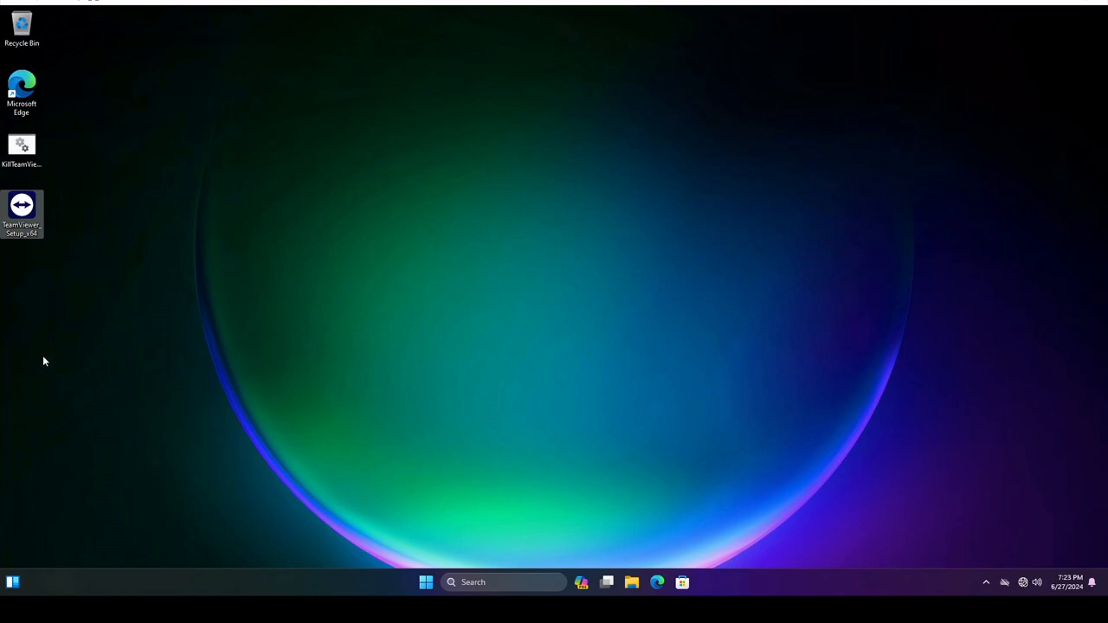
right_click(22, 208)
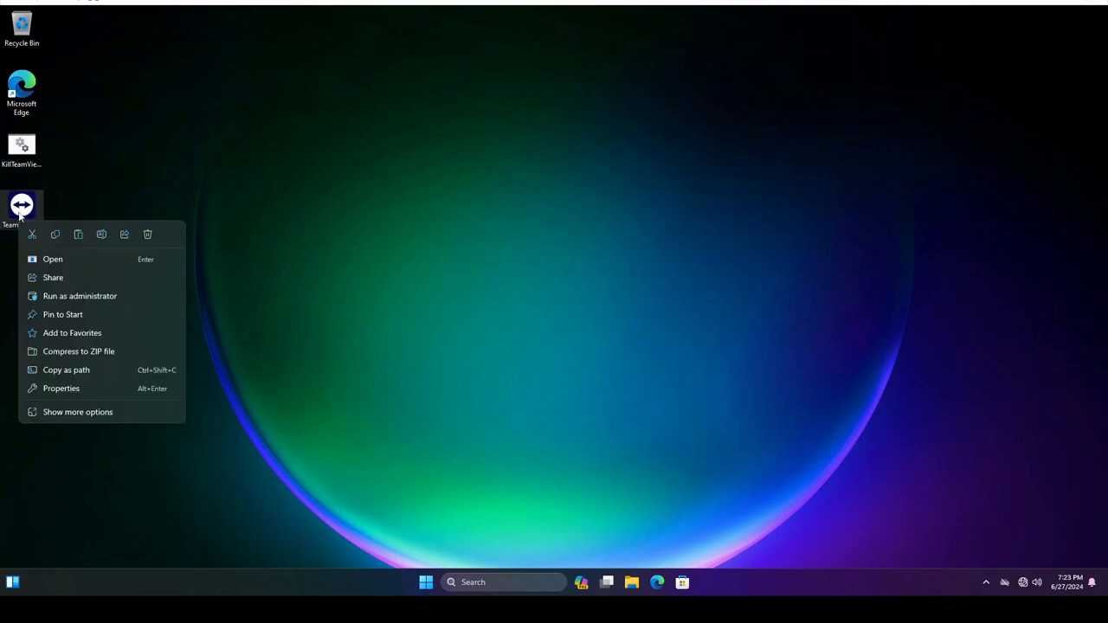
click(295, 214)
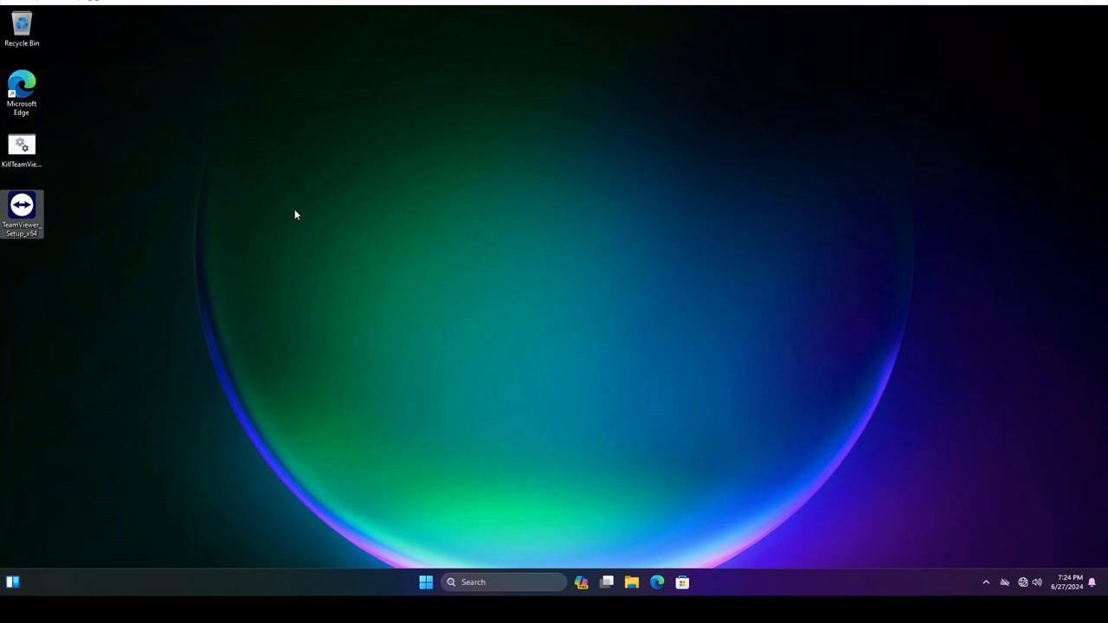
mouse_move(108, 313)
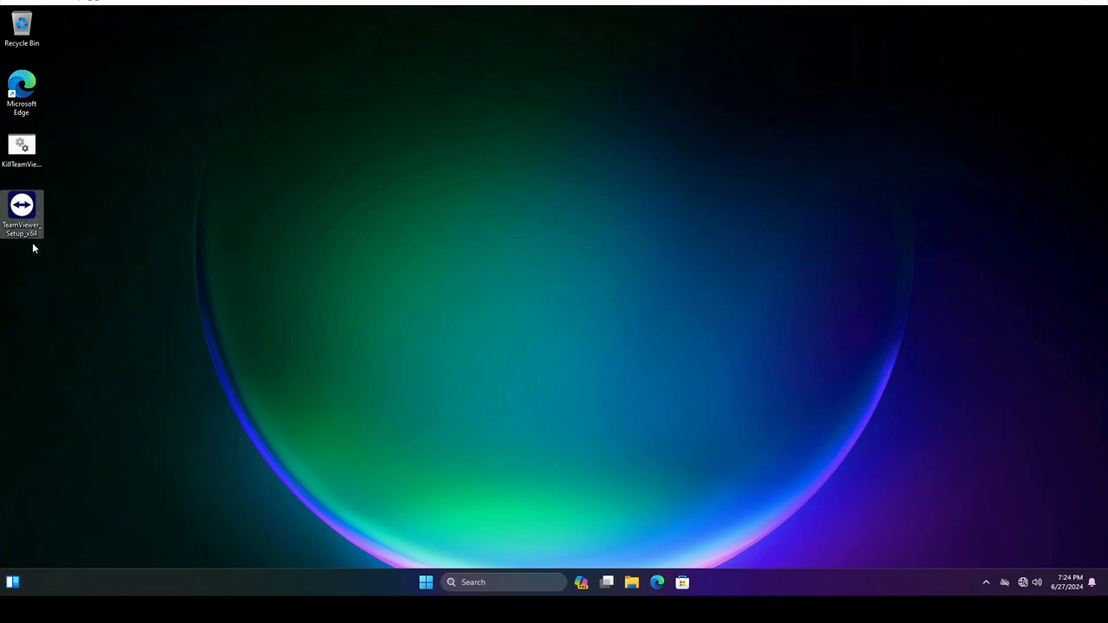
mouse_move(437, 279)
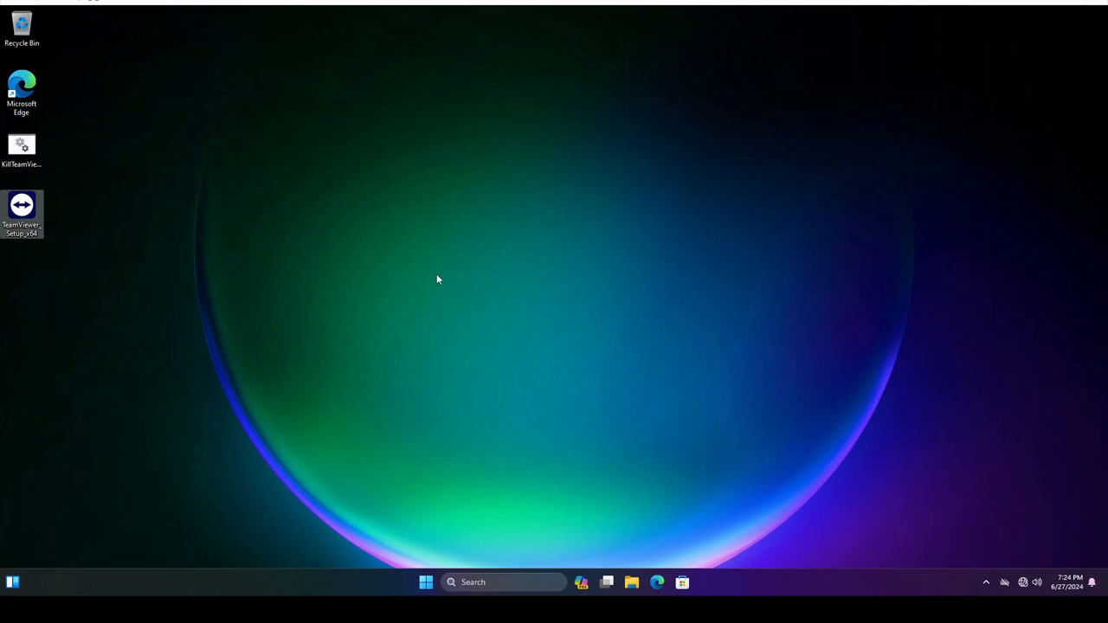
mouse_move(22, 216)
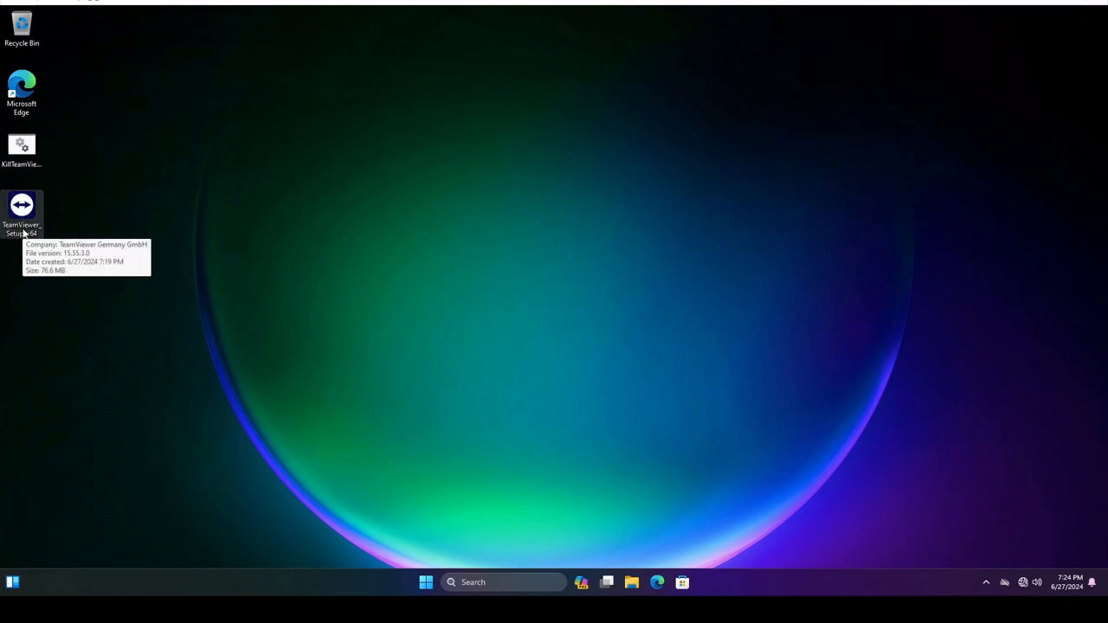
mouse_move(316, 316)
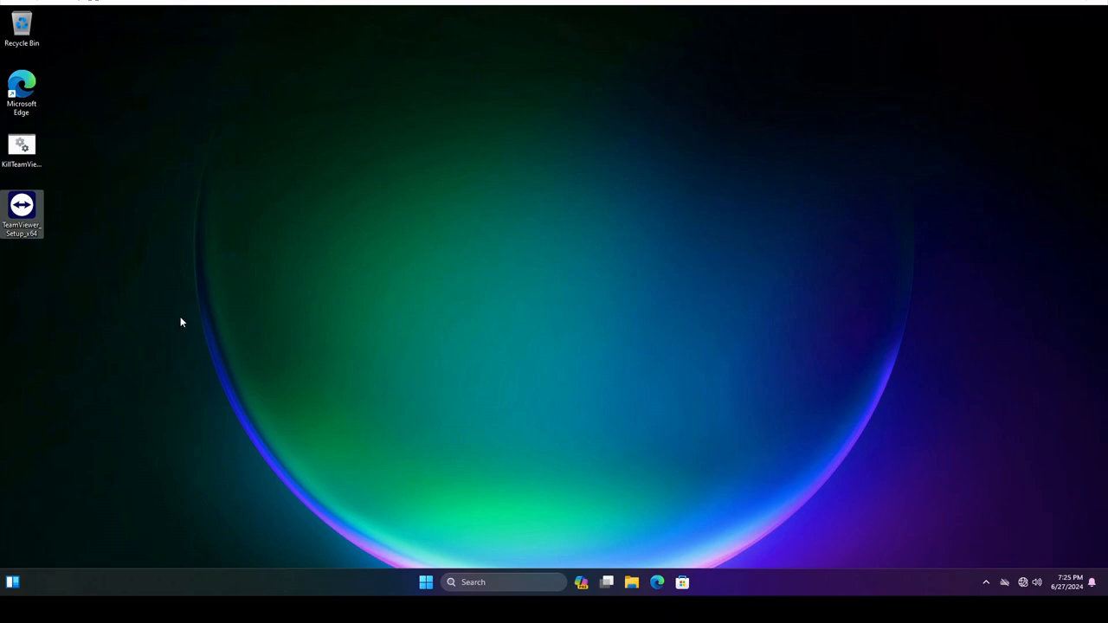
mouse_move(182, 327)
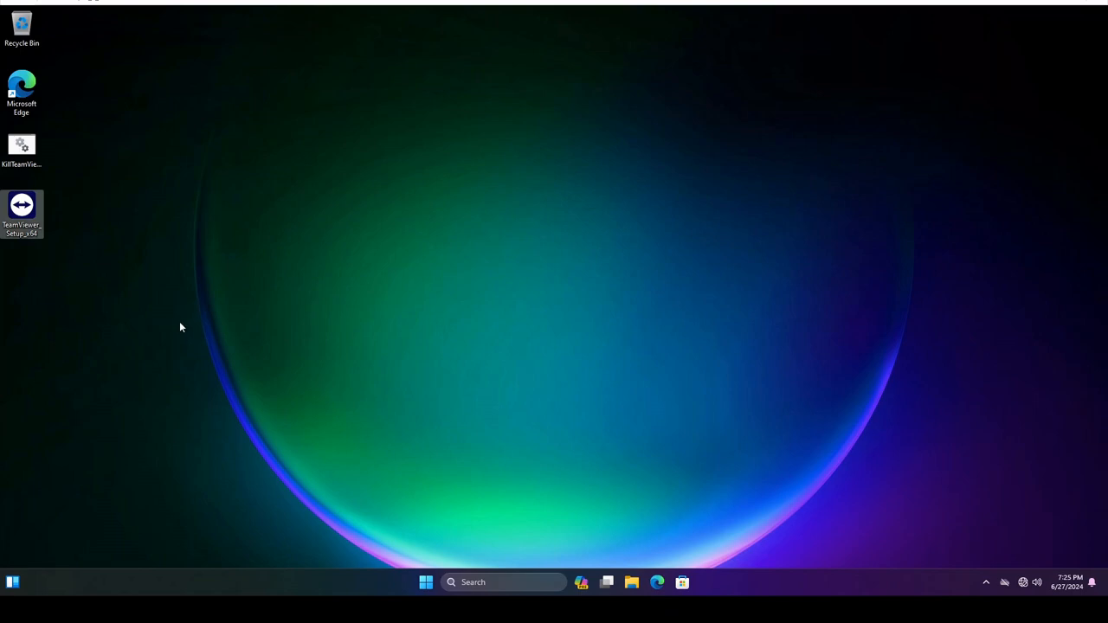
mouse_move(146, 347)
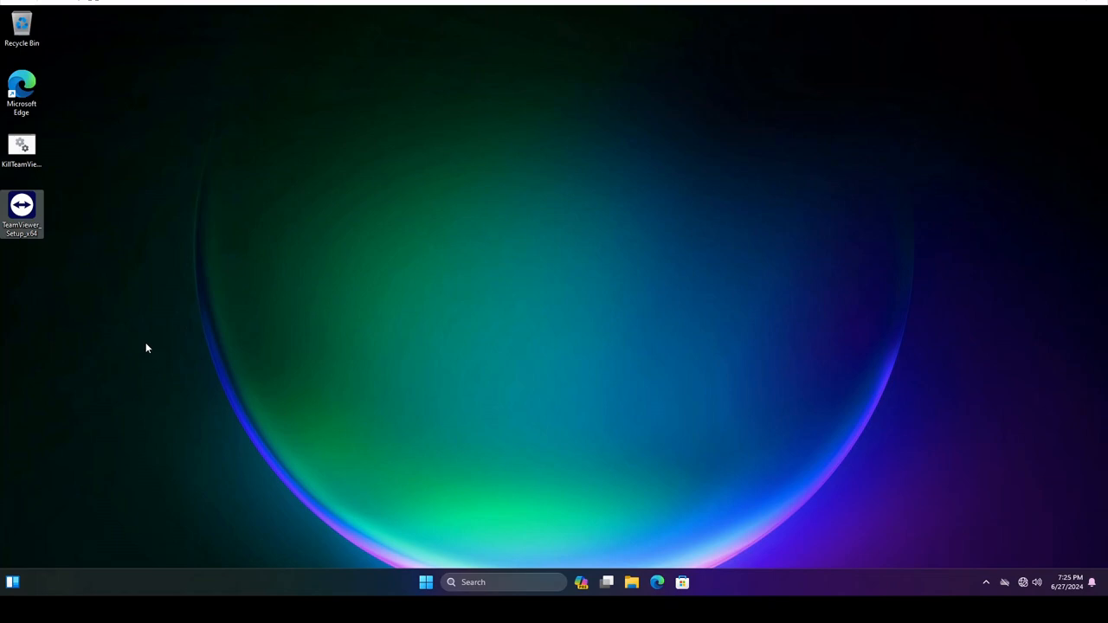
Step: Install TeamViewer with unattended access, approve the permission prompt, and accept the EULA and DPA
double_click(22, 212)
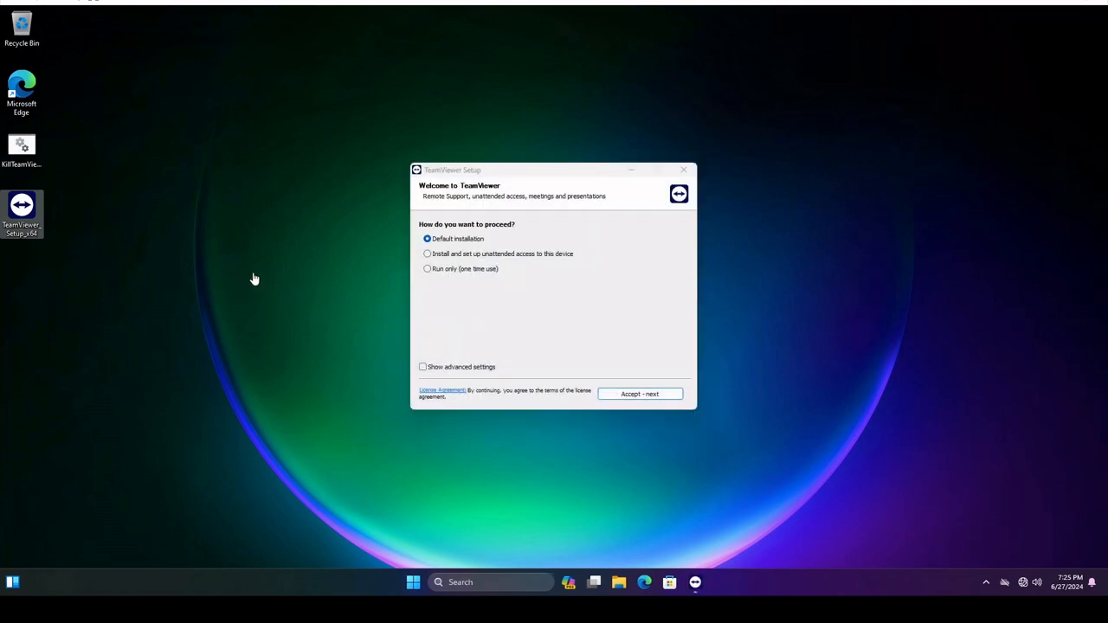
mouse_move(238, 267)
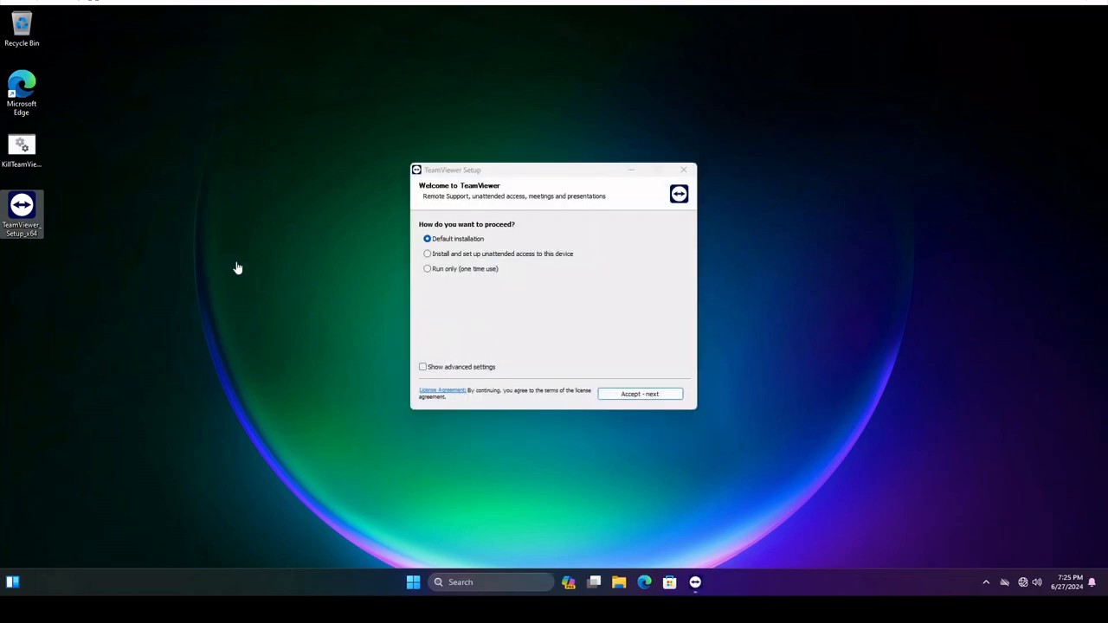
click(427, 254)
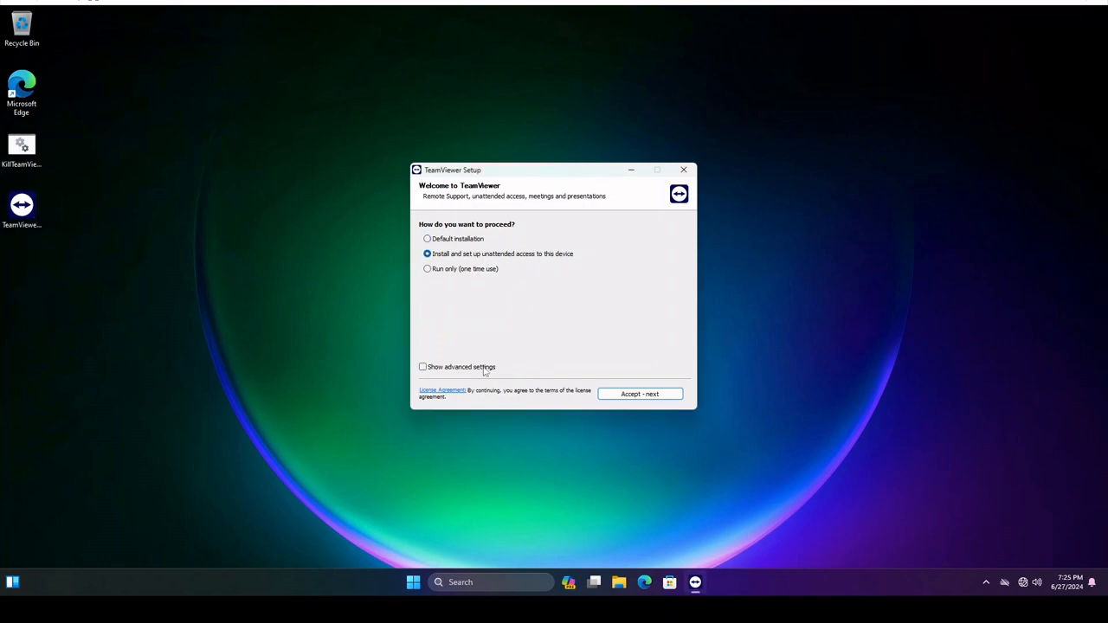
click(640, 394)
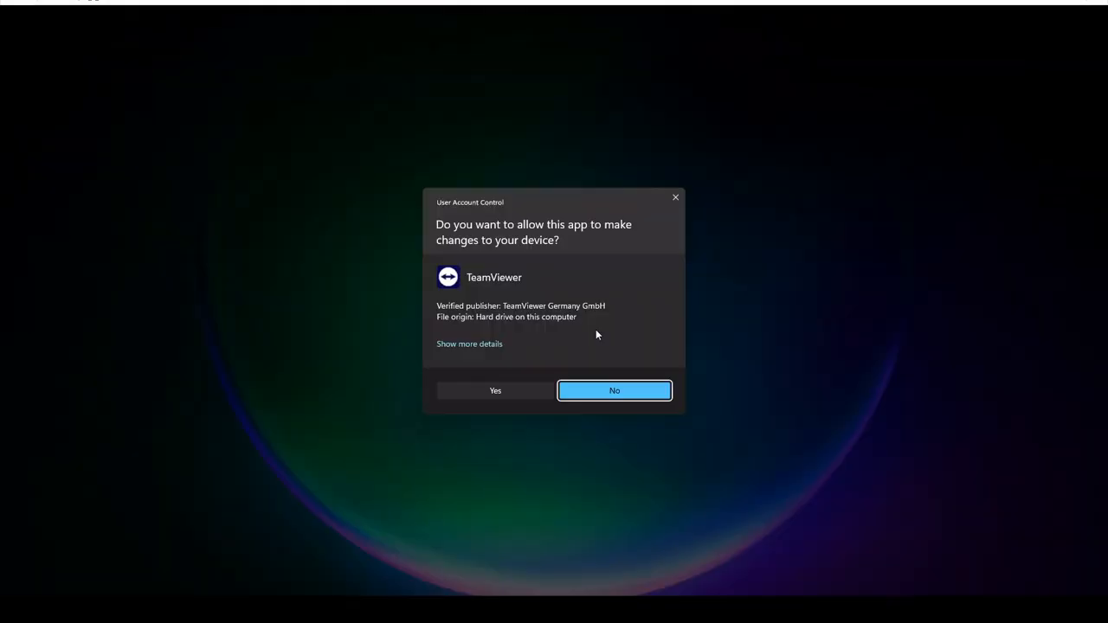
click(614, 390)
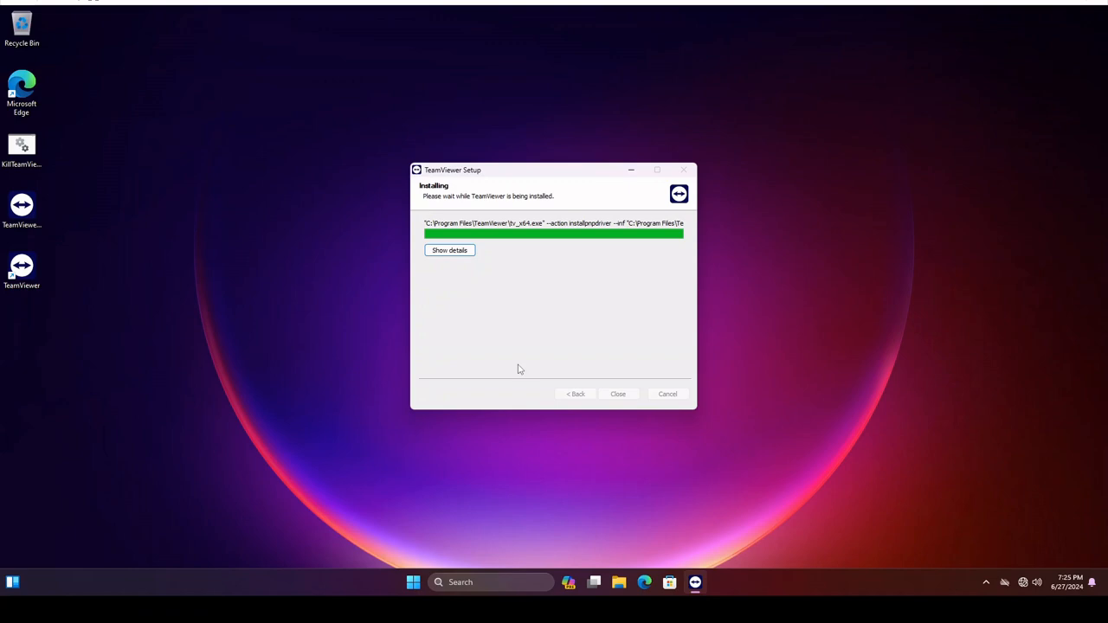
mouse_move(449, 342)
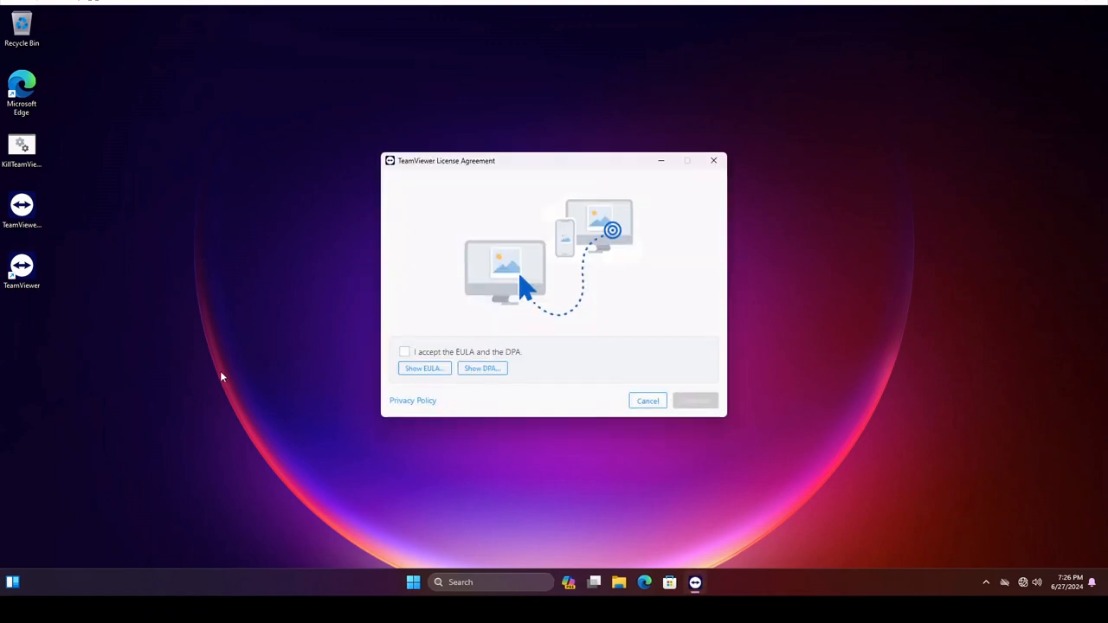
click(404, 351)
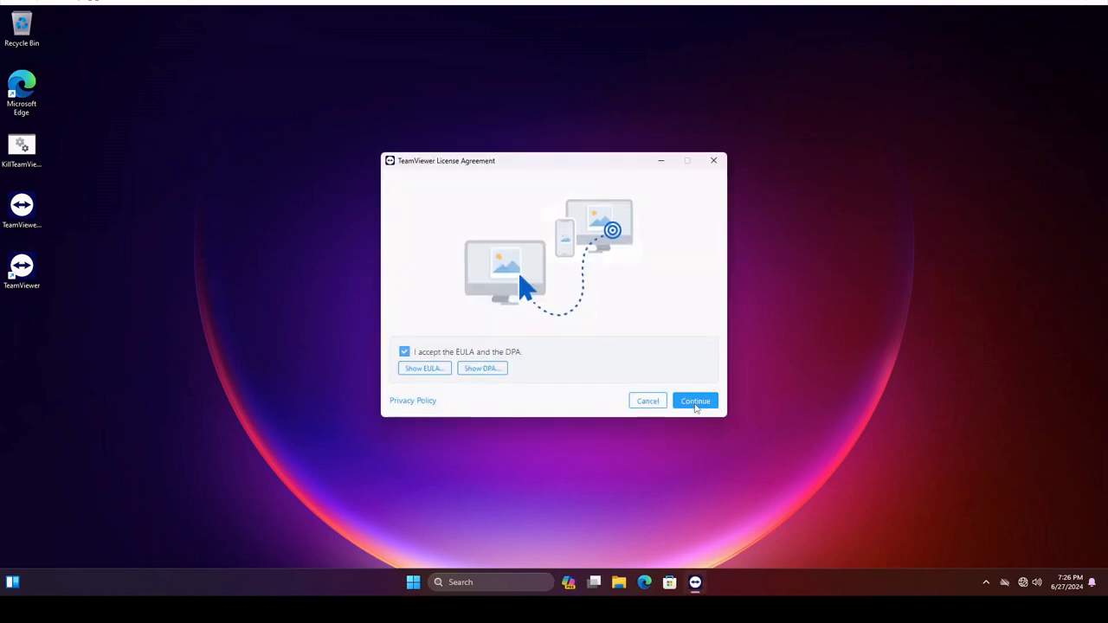
click(696, 401)
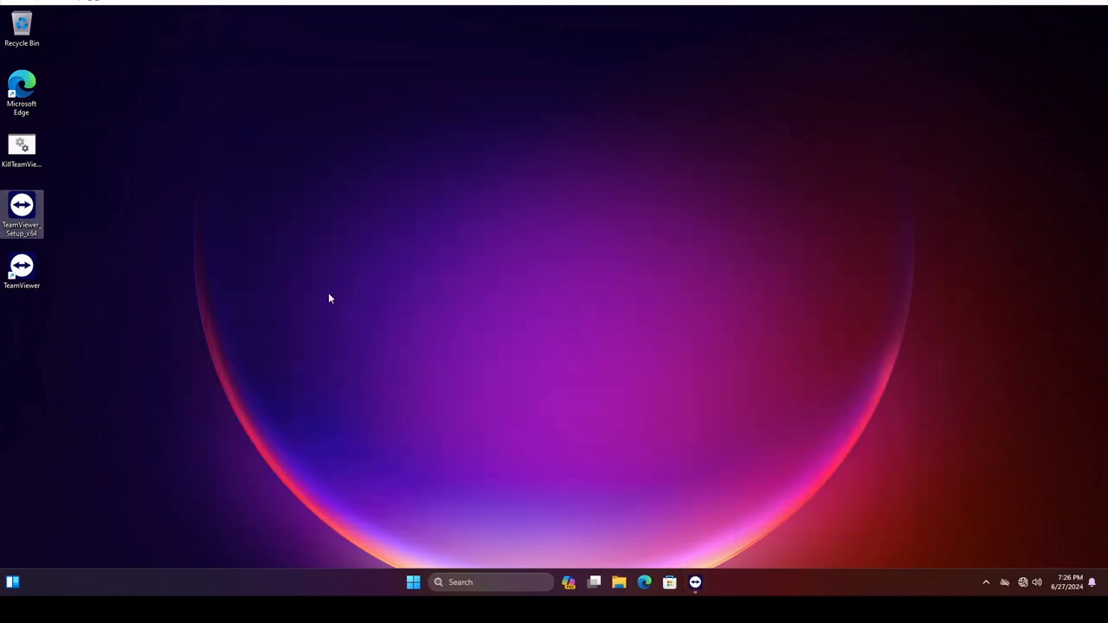
Step: Open TeamViewer's Program Files folder from its shortcut and turn on file name extensions
click(21, 268)
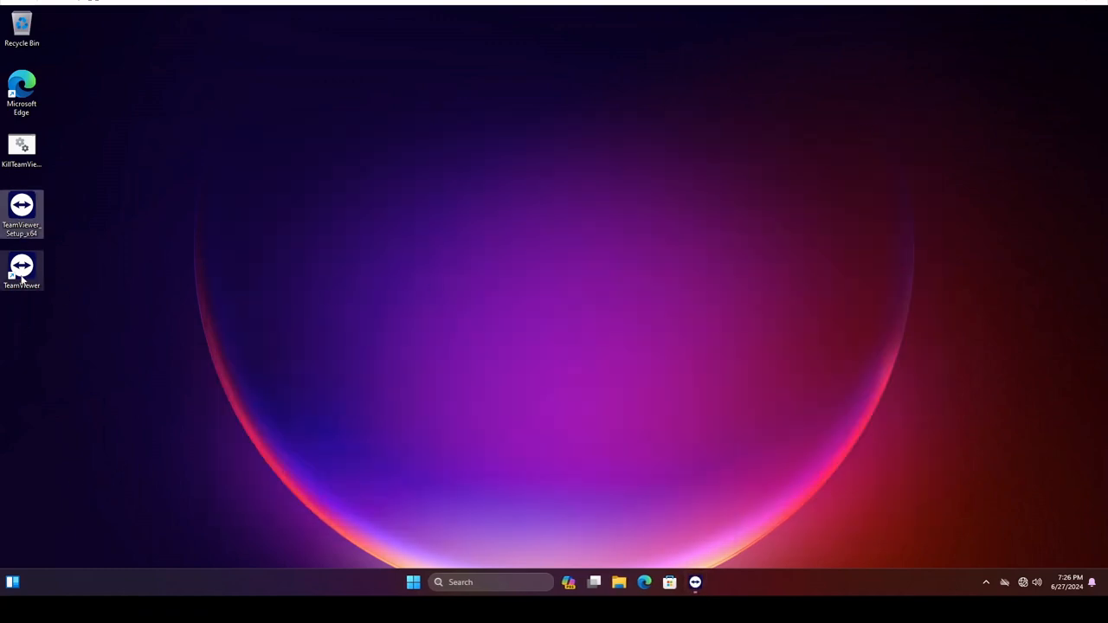
mouse_move(22, 272)
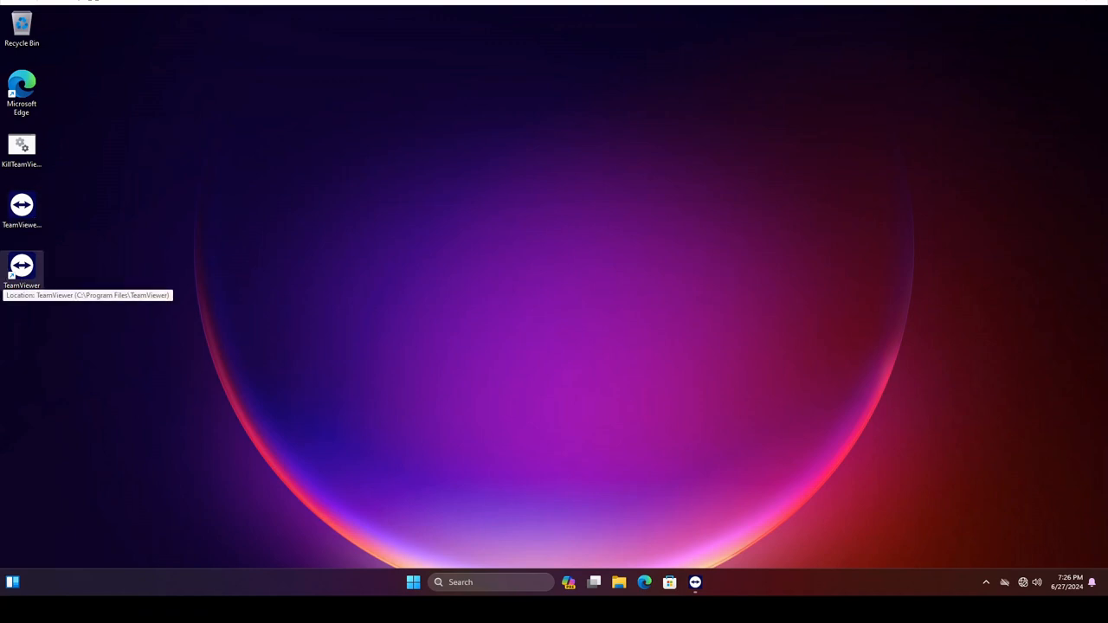
mouse_move(119, 245)
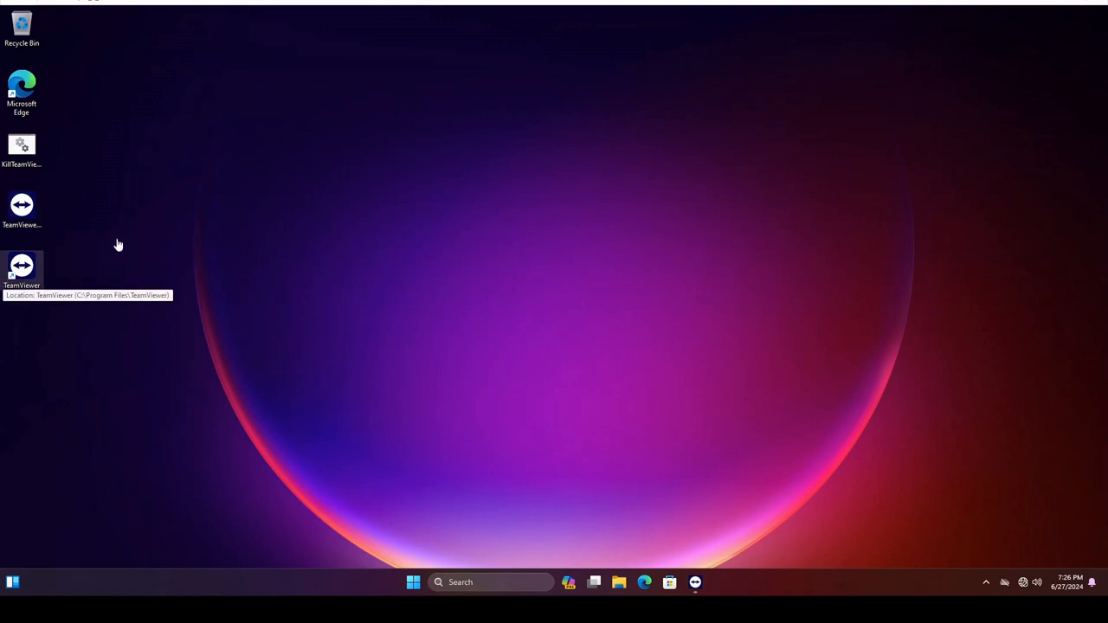
right_click(22, 269)
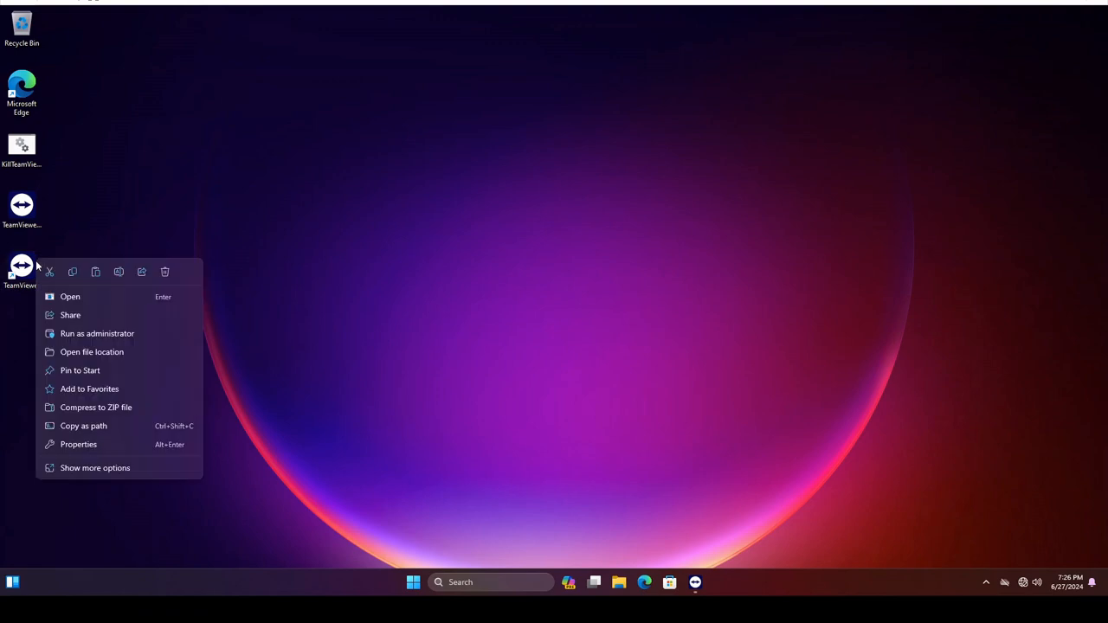
click(92, 351)
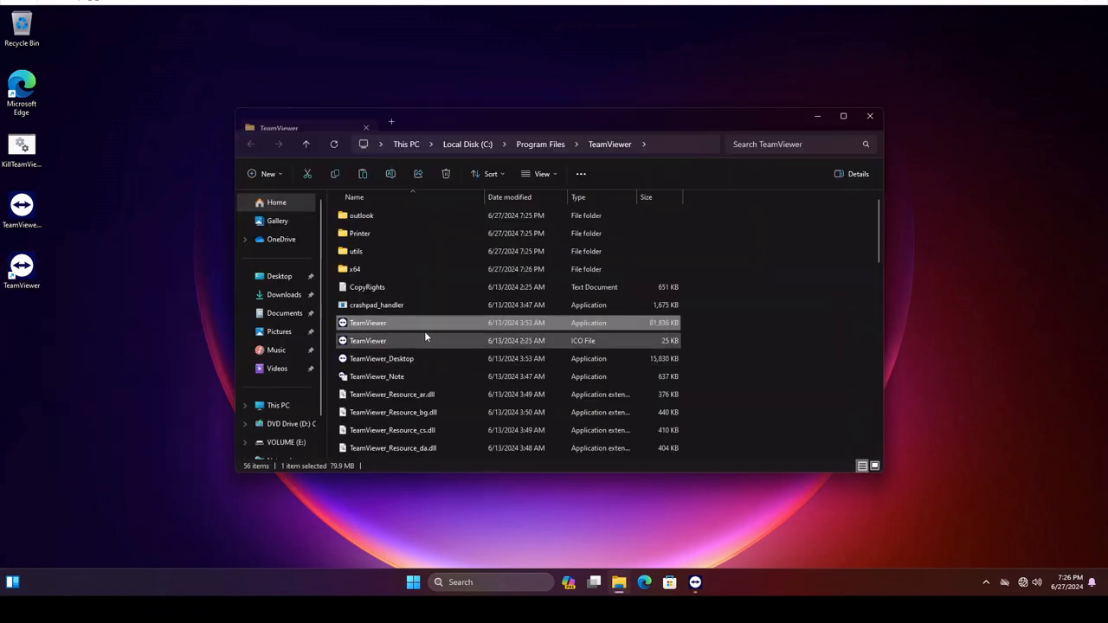
scroll(down, 3)
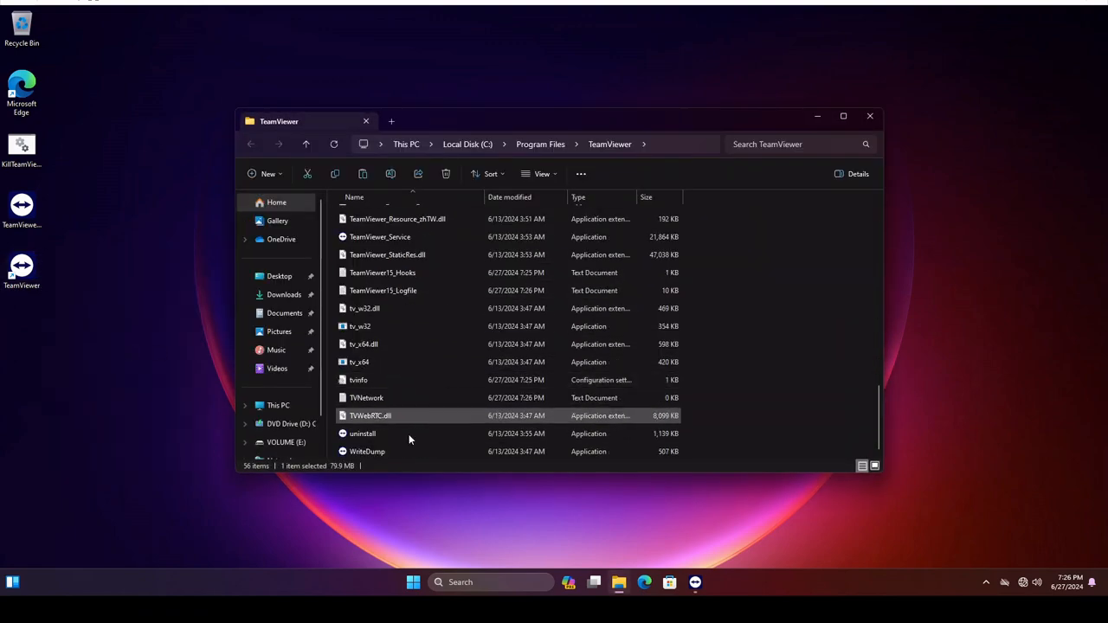
click(364, 432)
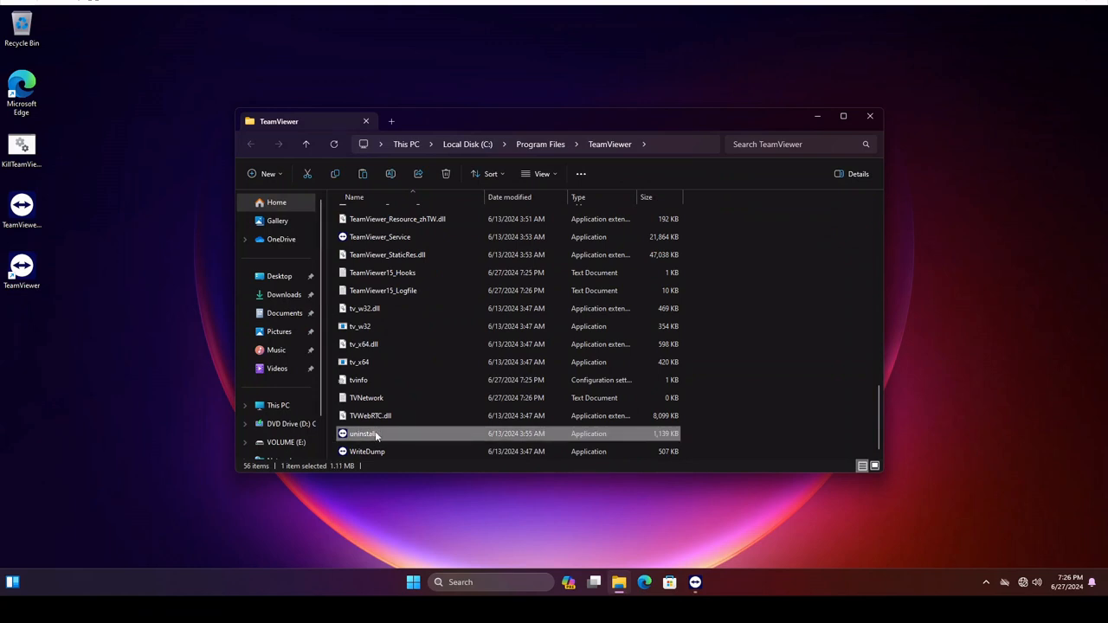
click(541, 174)
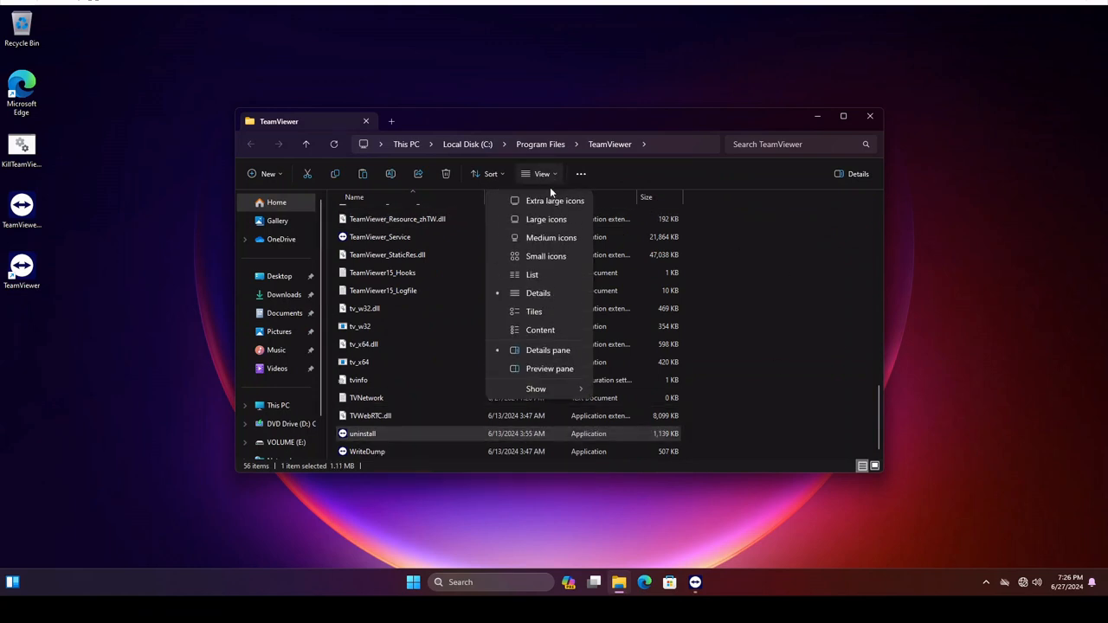
click(536, 389)
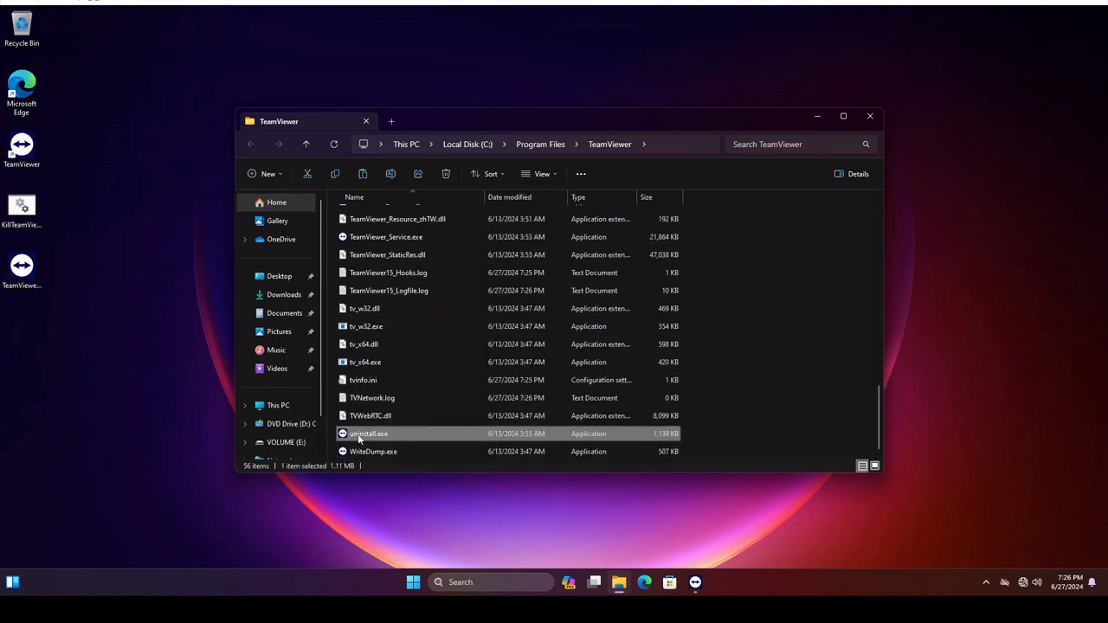
mouse_move(372, 433)
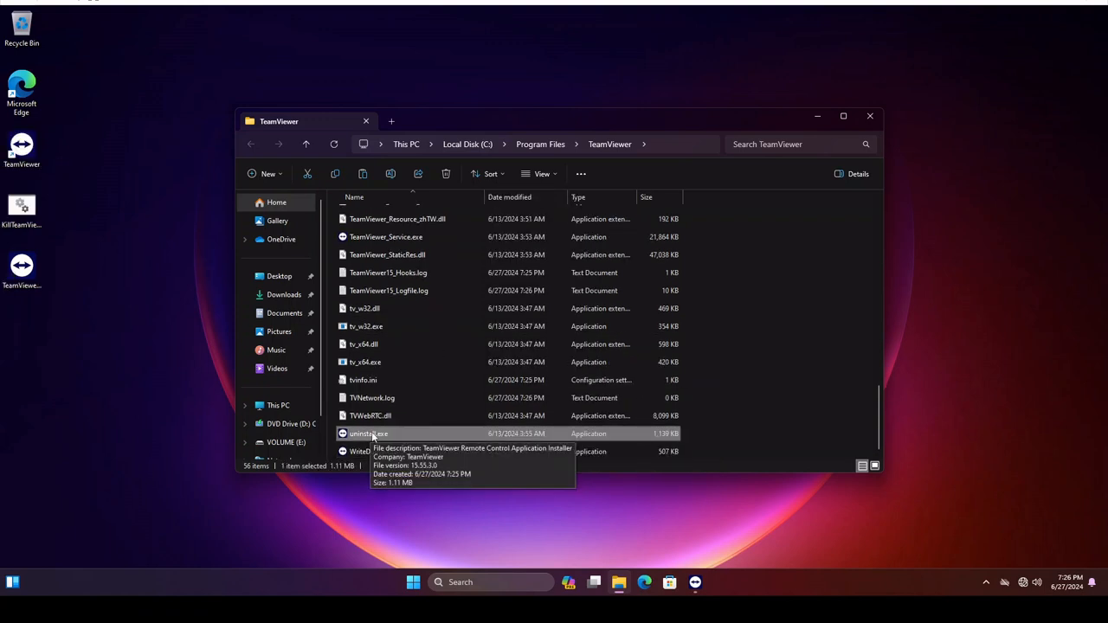
mouse_move(773, 370)
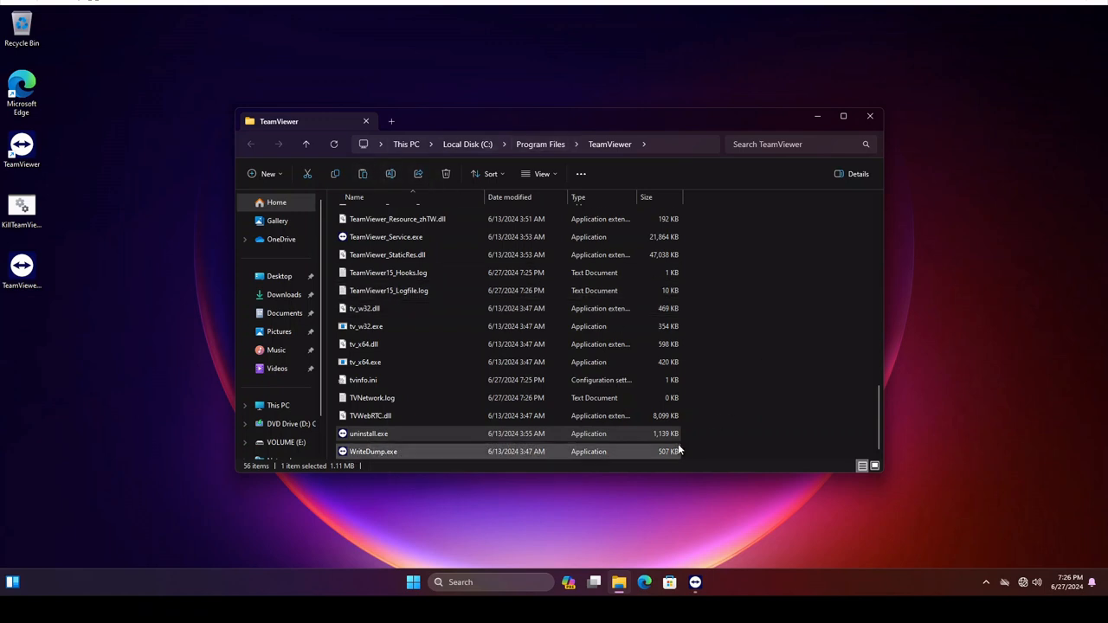
Step: Select uninstall.exe, close the folder, and bring up the KillTeamViewer batch file's context menu
click(369, 433)
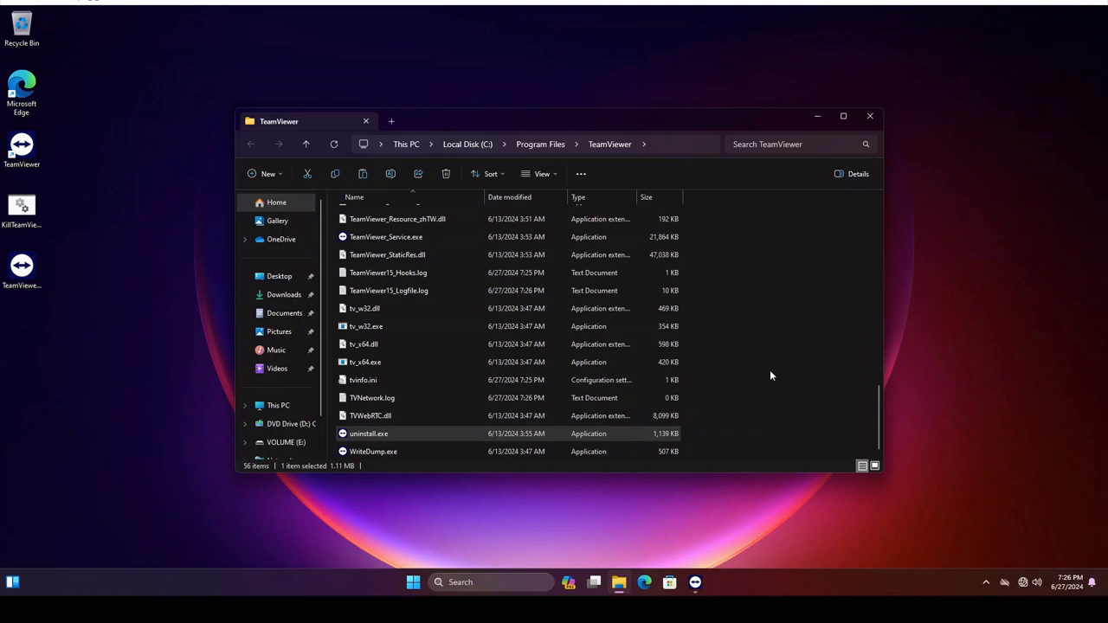
click(369, 434)
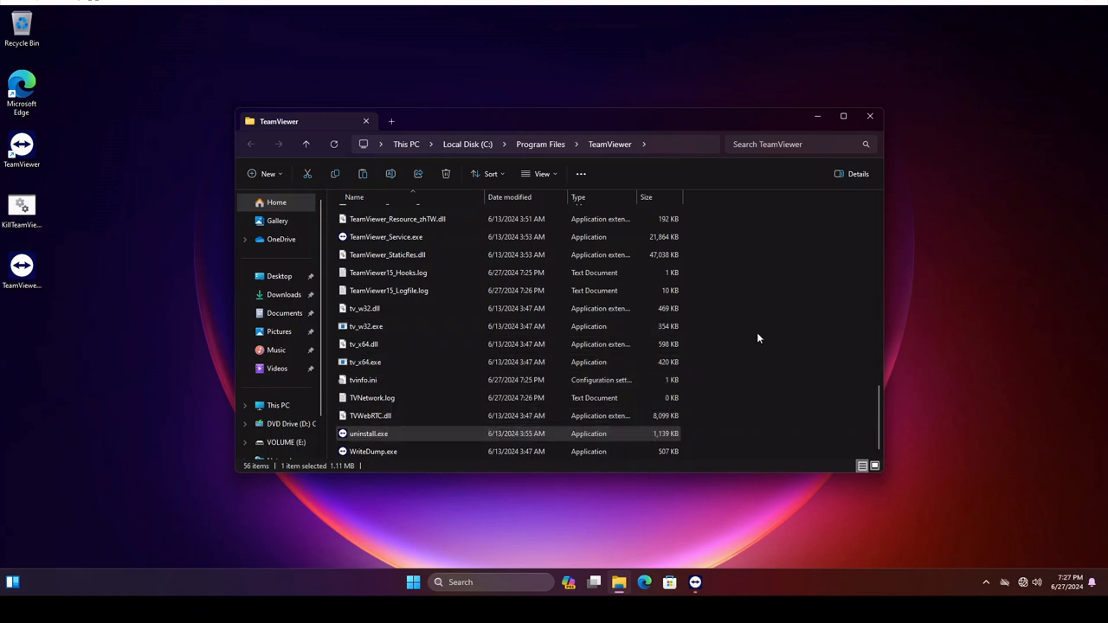
mouse_move(791, 175)
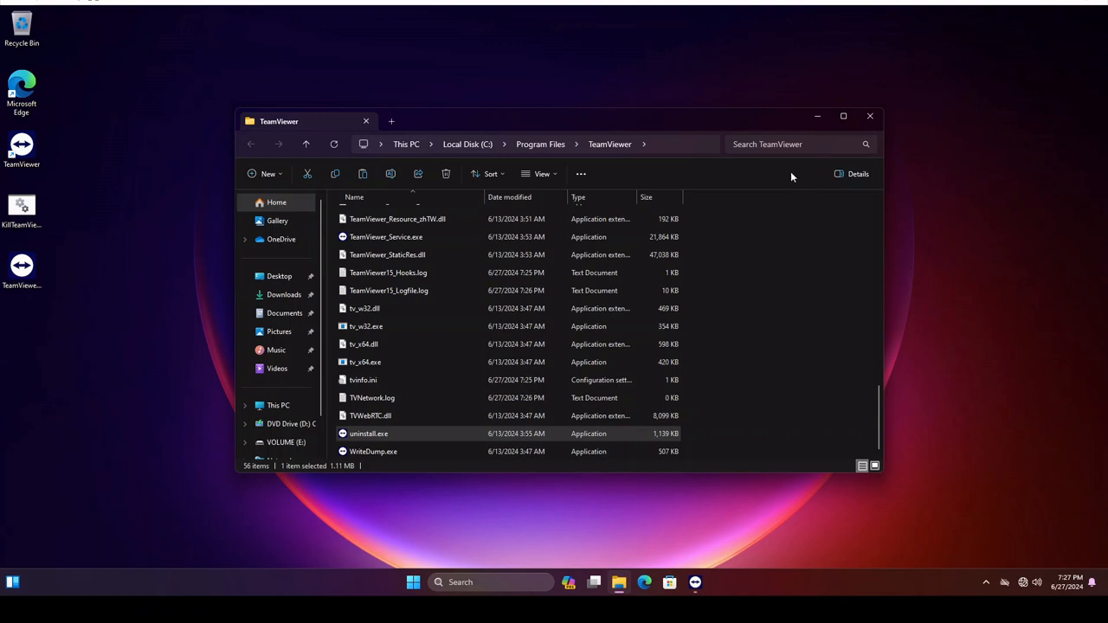
drag(554, 122, 572, 210)
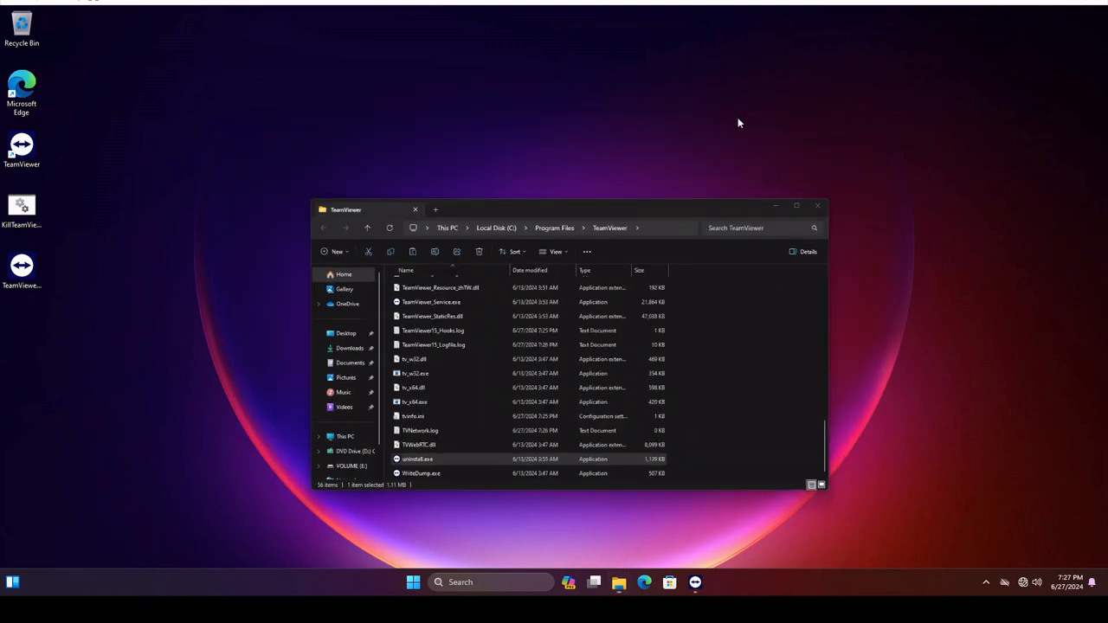
right_click(22, 206)
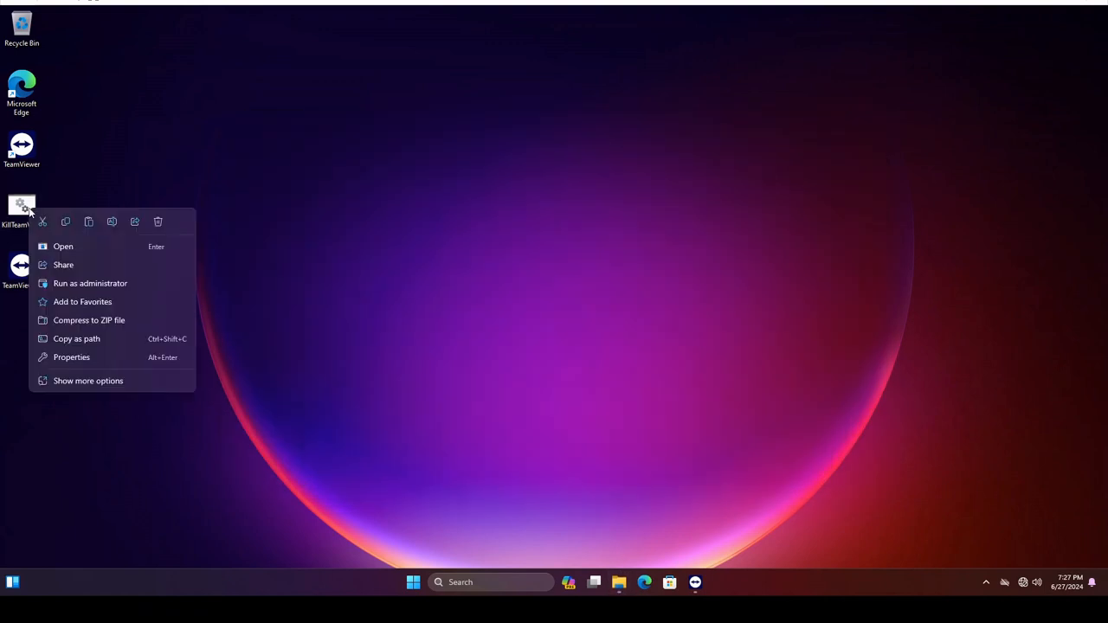
mouse_move(88, 381)
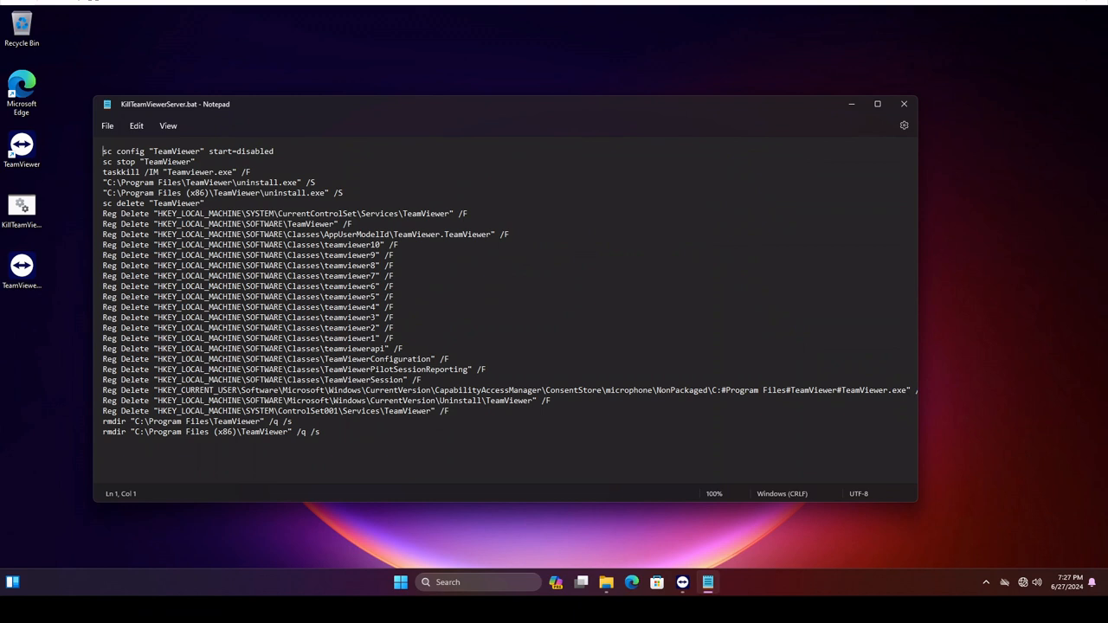
Step: Highlight the script's uninstaller, service deletion and registry deletion lines in turn
drag(103, 150, 185, 151)
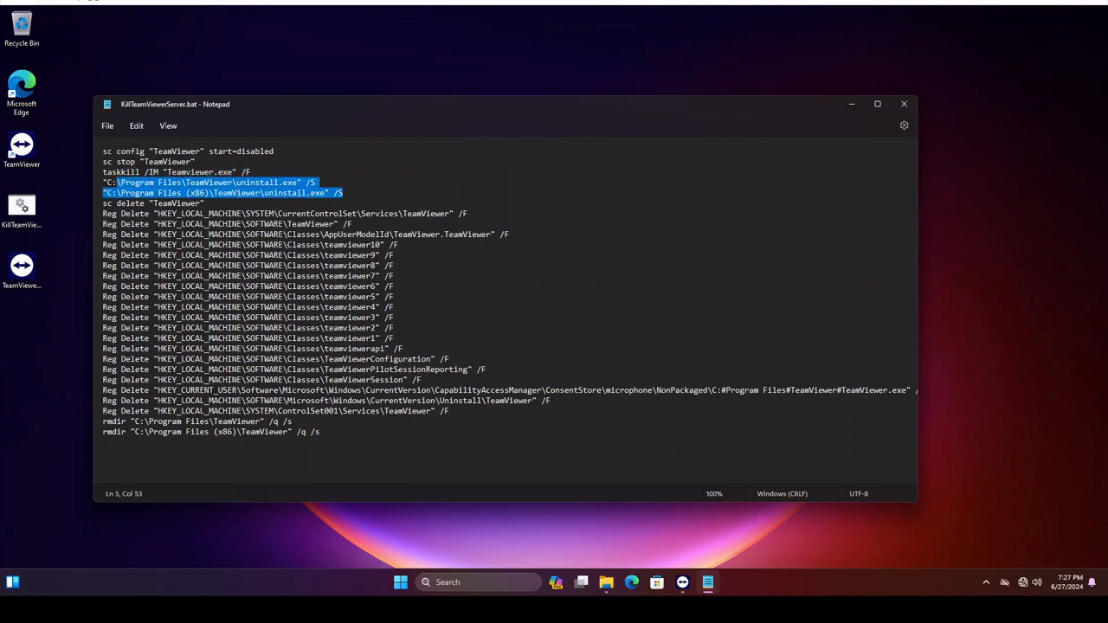
click(117, 204)
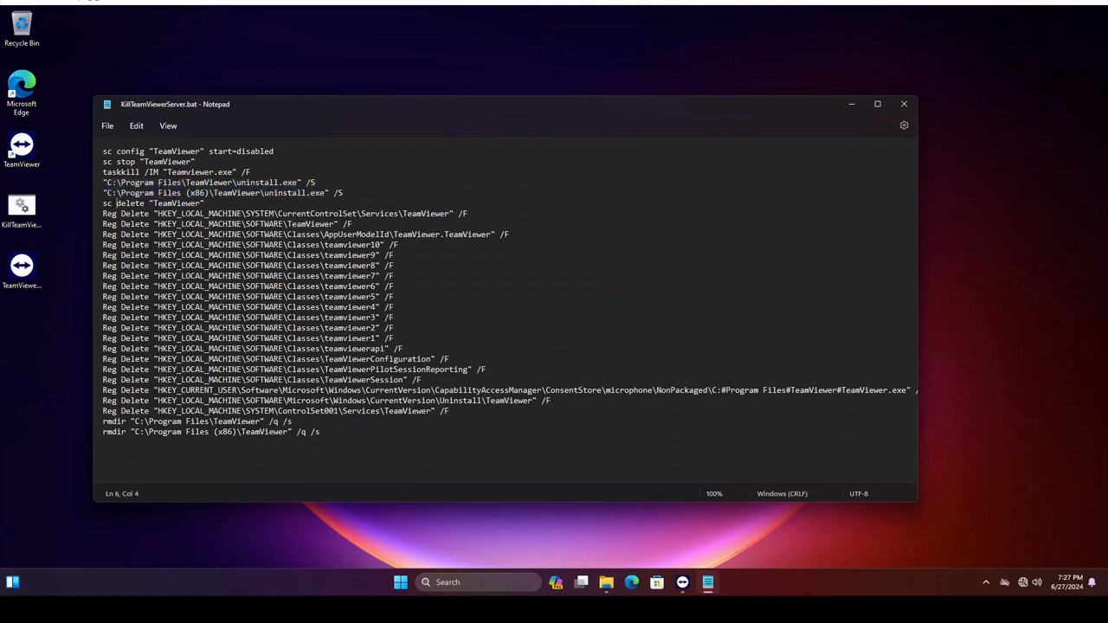
triple_click(154, 202)
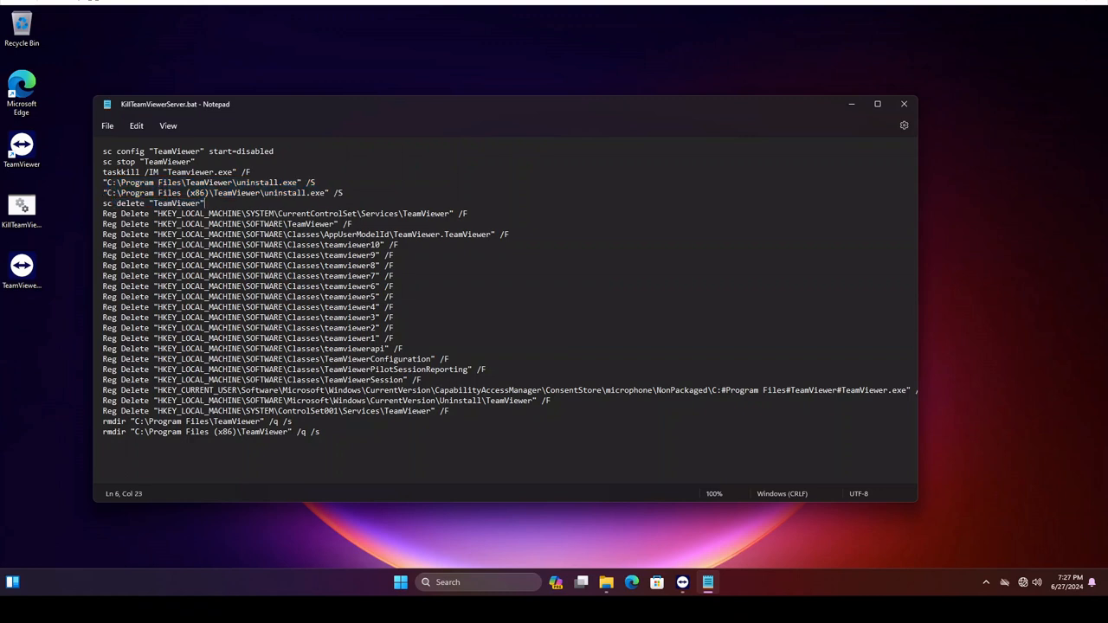
drag(208, 202, 407, 275)
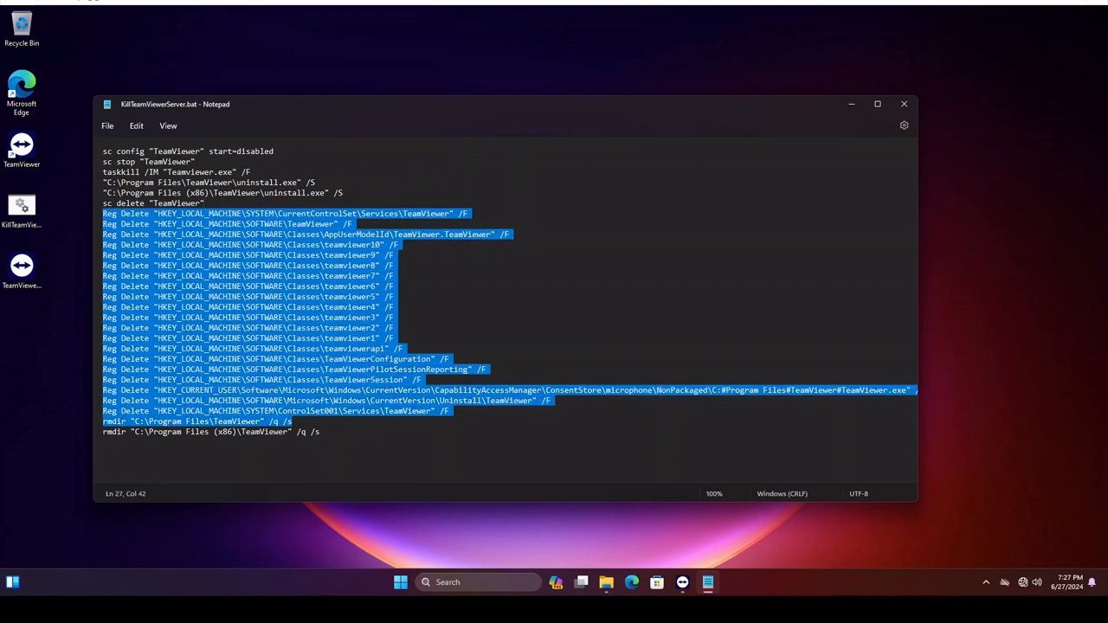
click(294, 422)
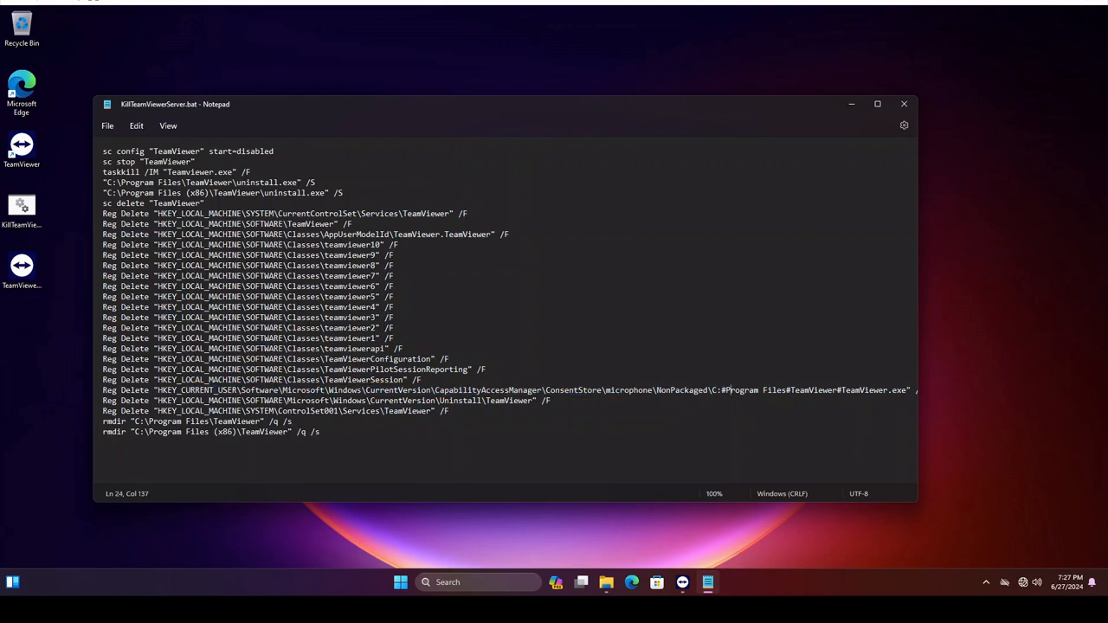
Step: Point out the force flag, the TeamViewerConfiguration key and other registry key lines
drag(722, 390, 888, 389)
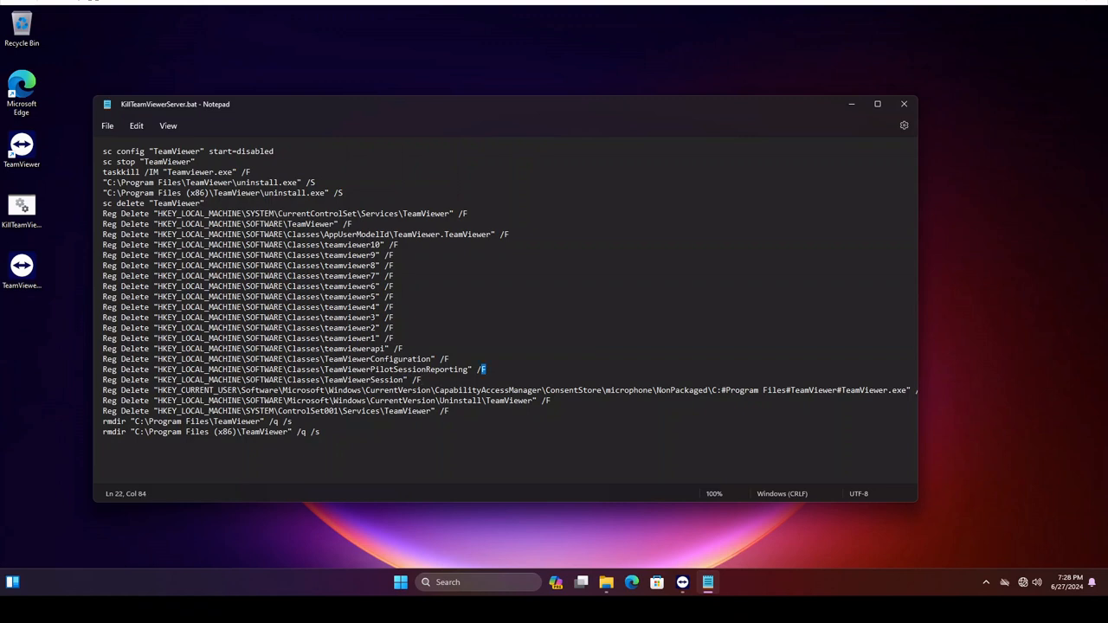
double_click(399, 370)
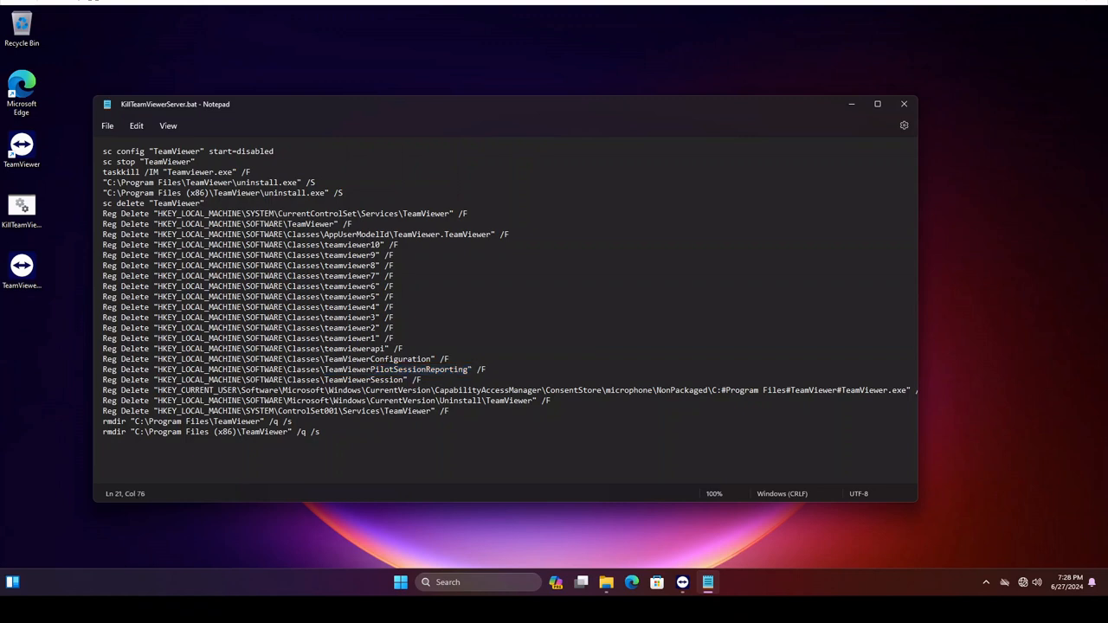
double_click(399, 359)
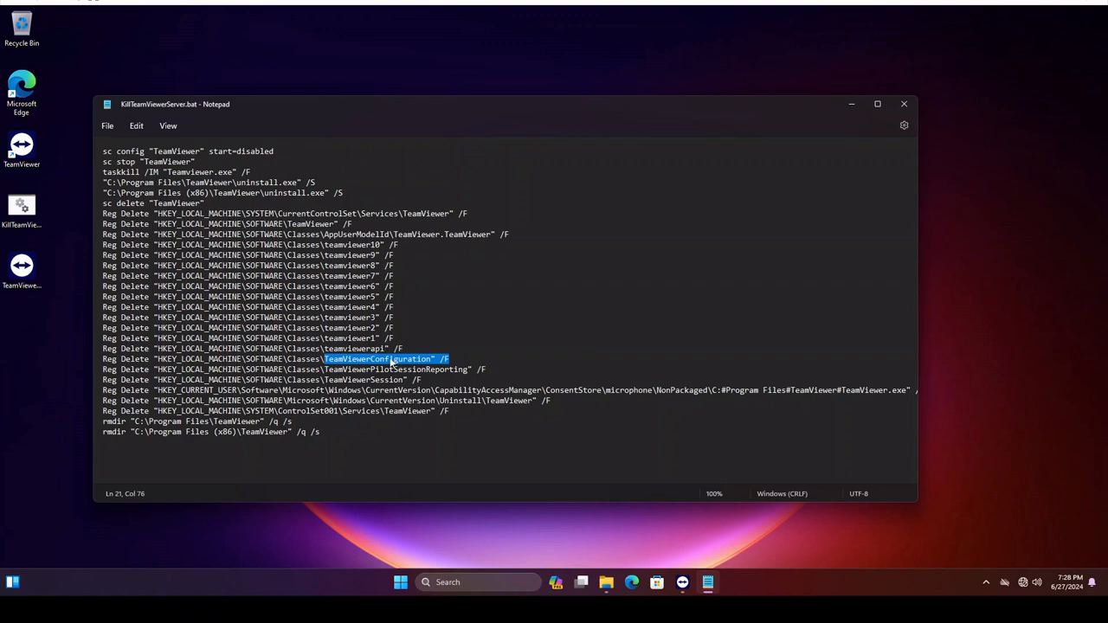
mouse_move(427, 364)
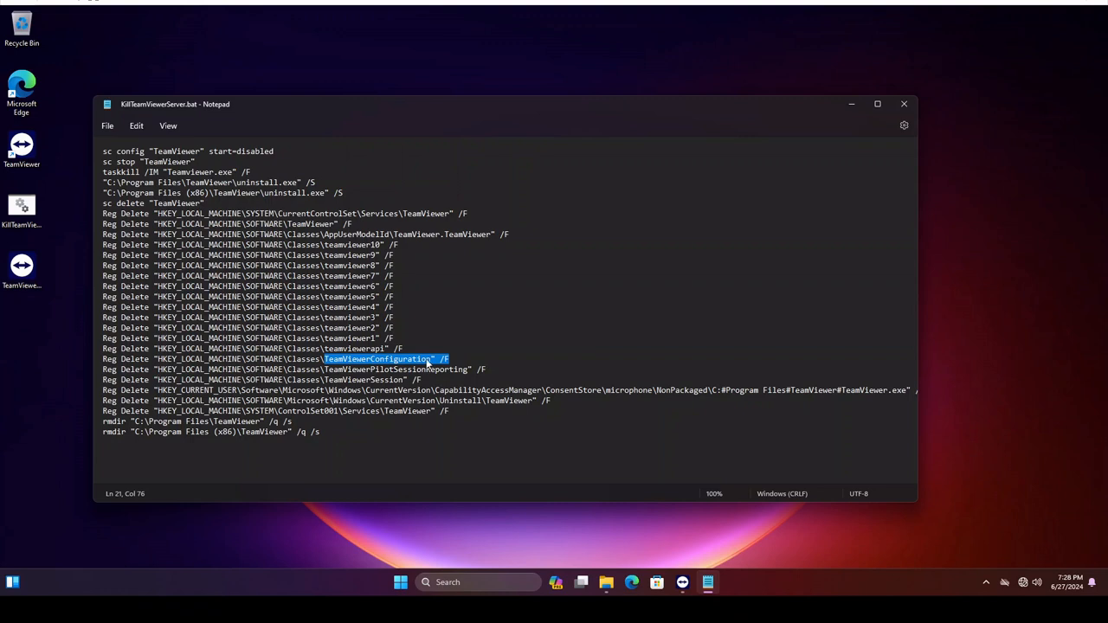
click(424, 358)
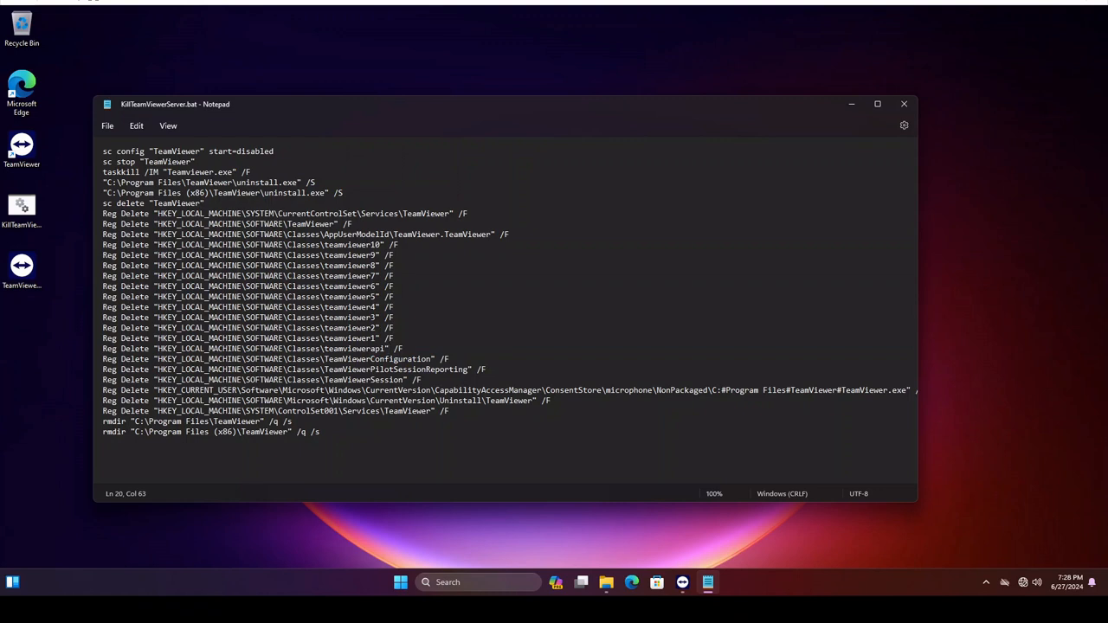
double_click(351, 348)
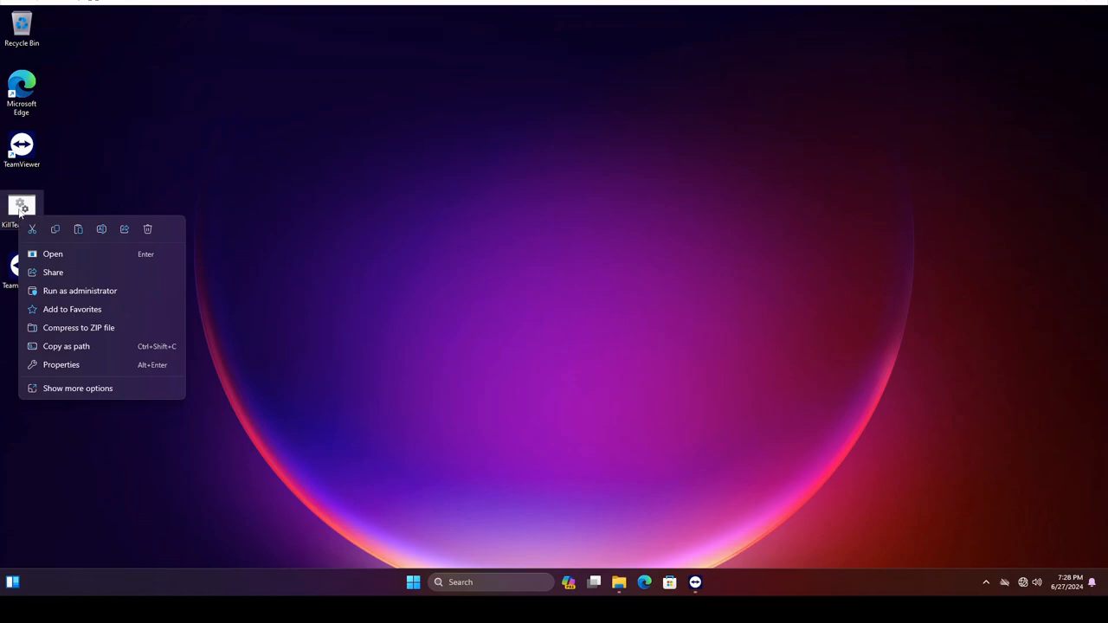
Step: Run KillTeamViewerServer.bat as administrator
click(80, 291)
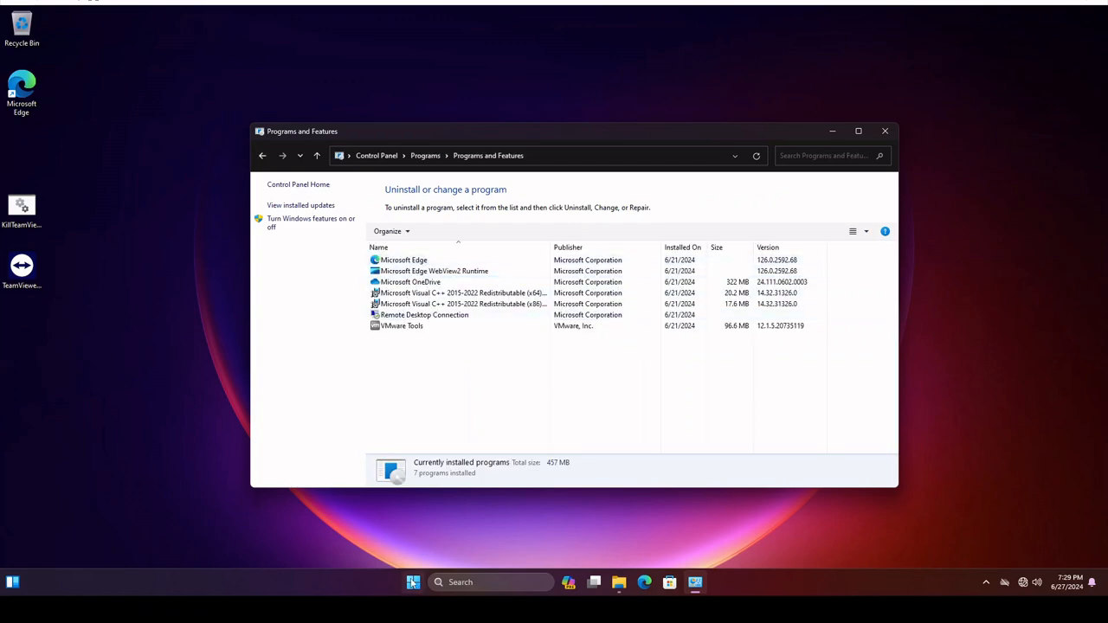
Step: Launch Registry Editor by entering regedit in the Run box
key(Win+r)
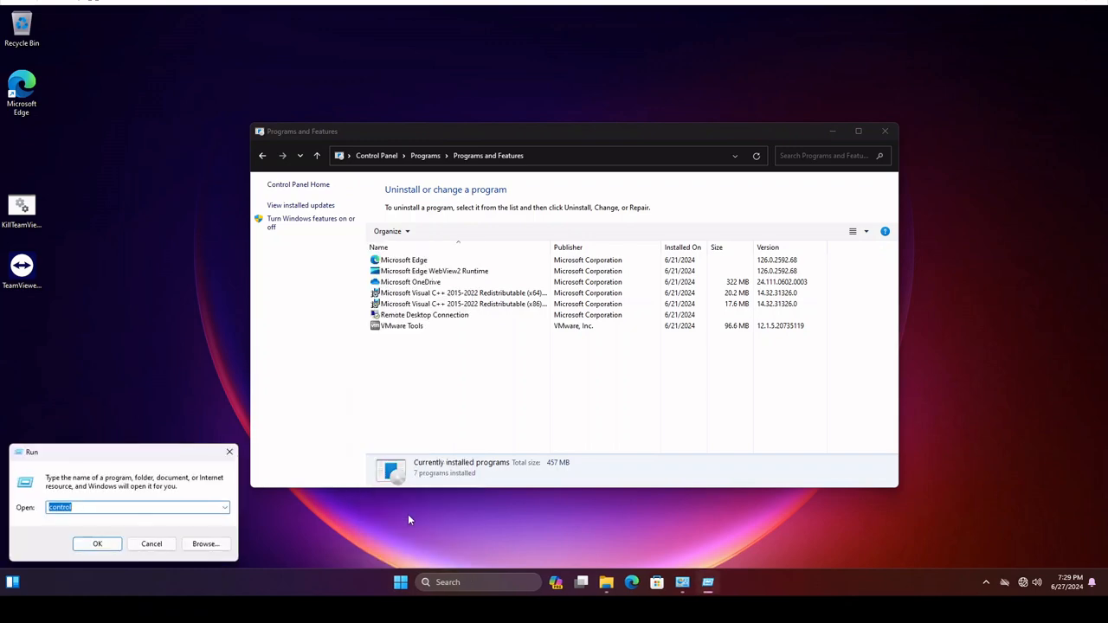
text(regedit)
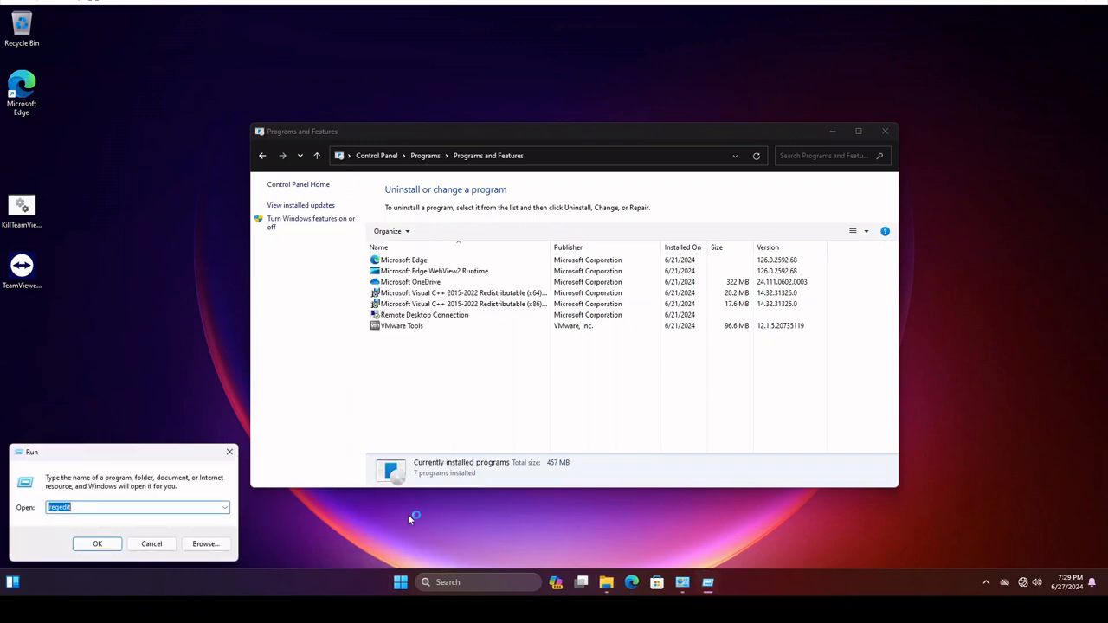
click(97, 544)
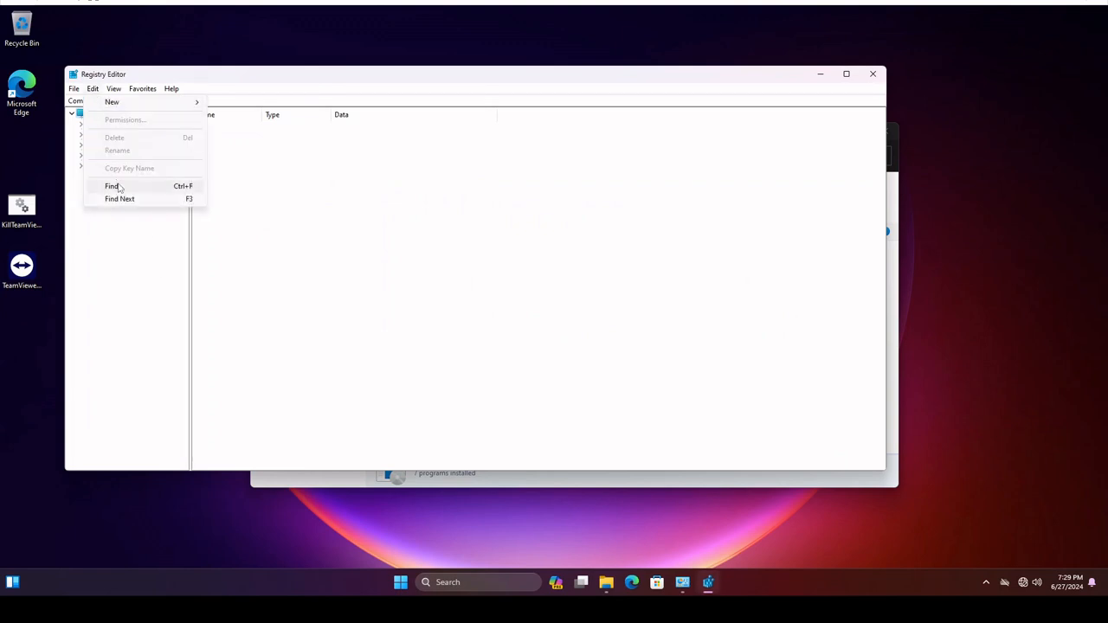
Step: Search the registry for 'Teamviewer' keys and dismiss the no-match notice
click(113, 186)
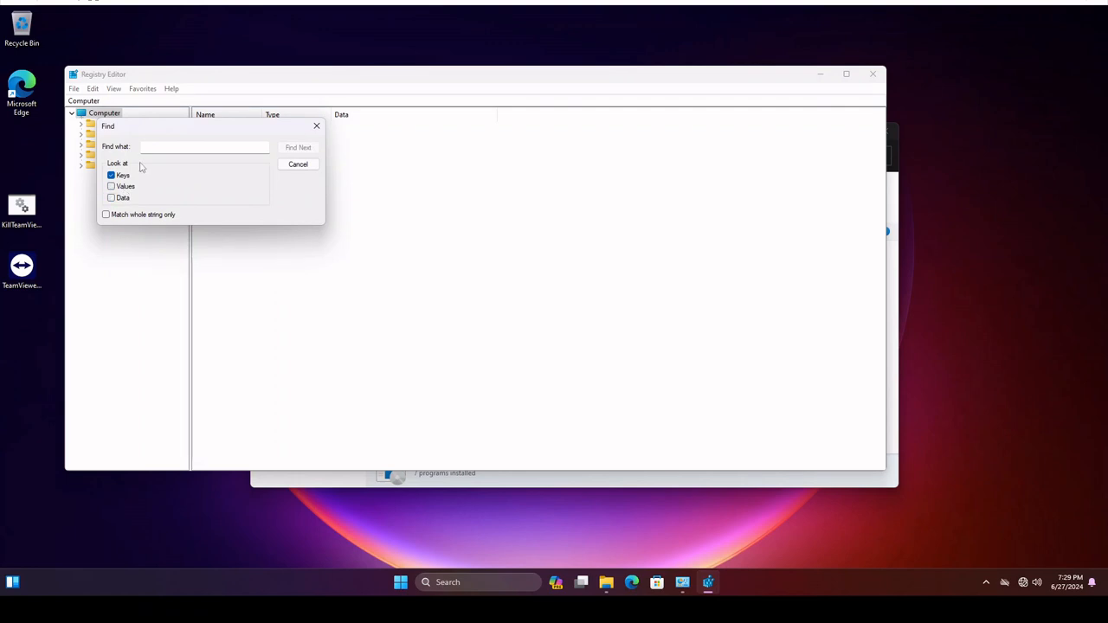
text(Teamviewer)
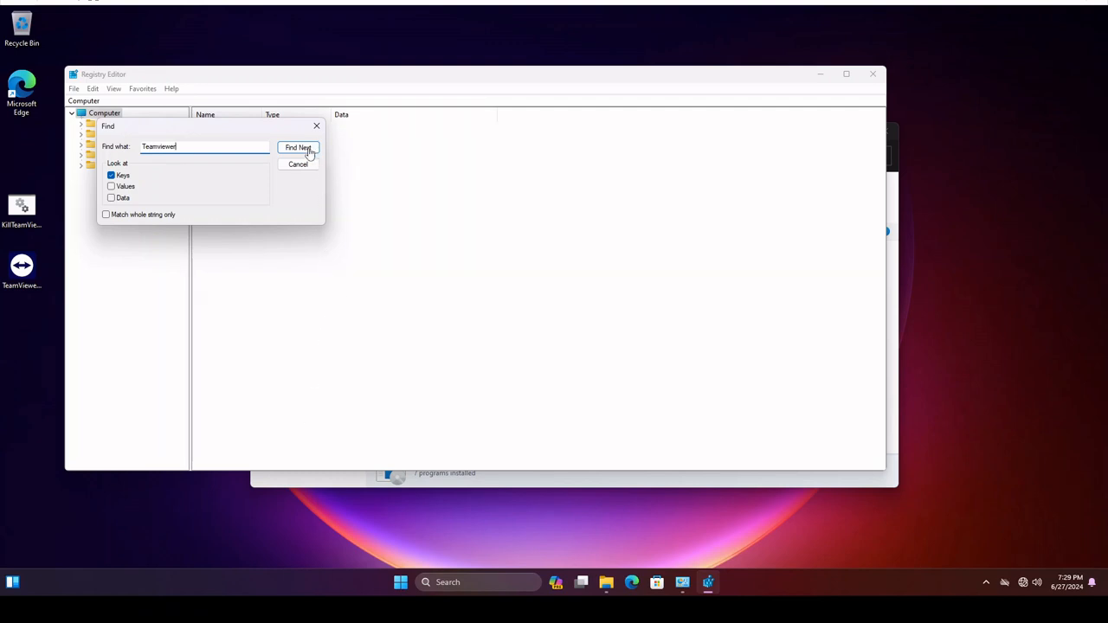
click(298, 147)
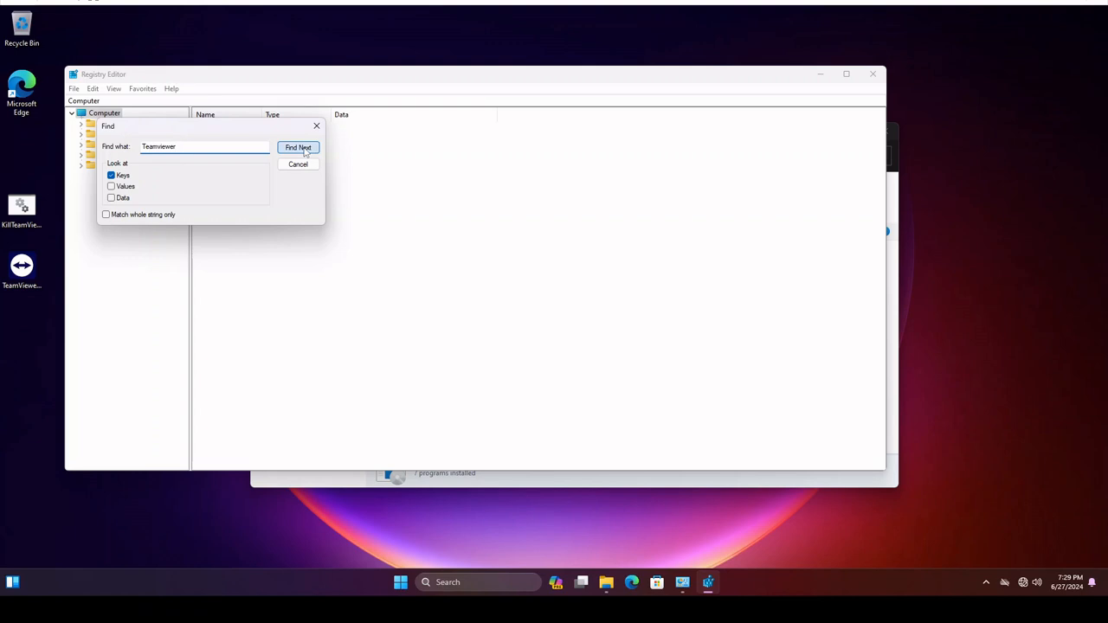
click(298, 147)
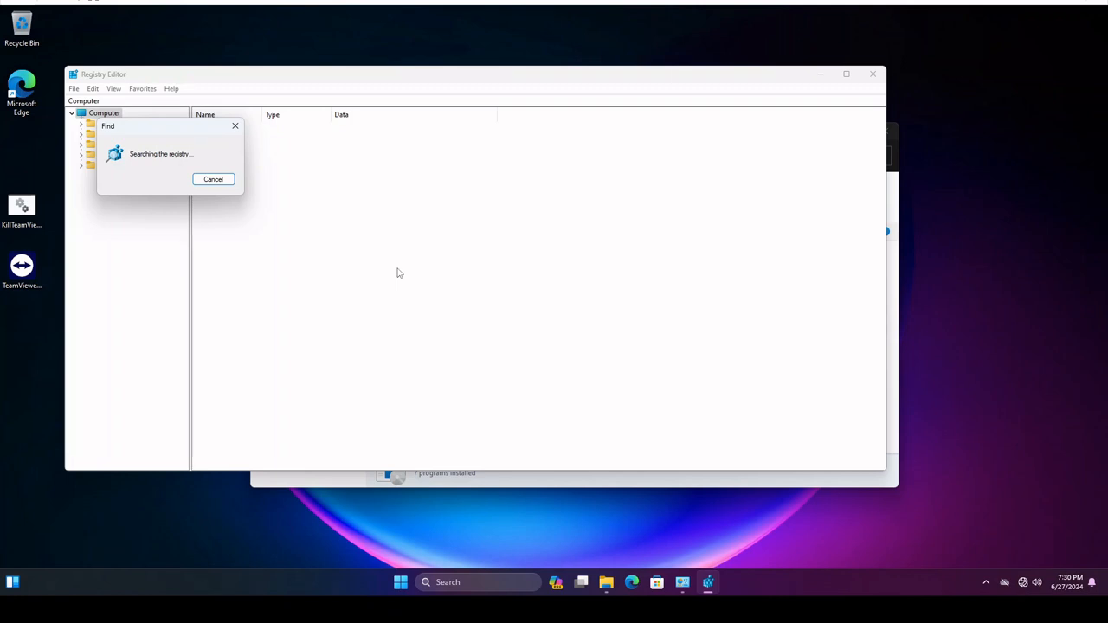
mouse_move(303, 128)
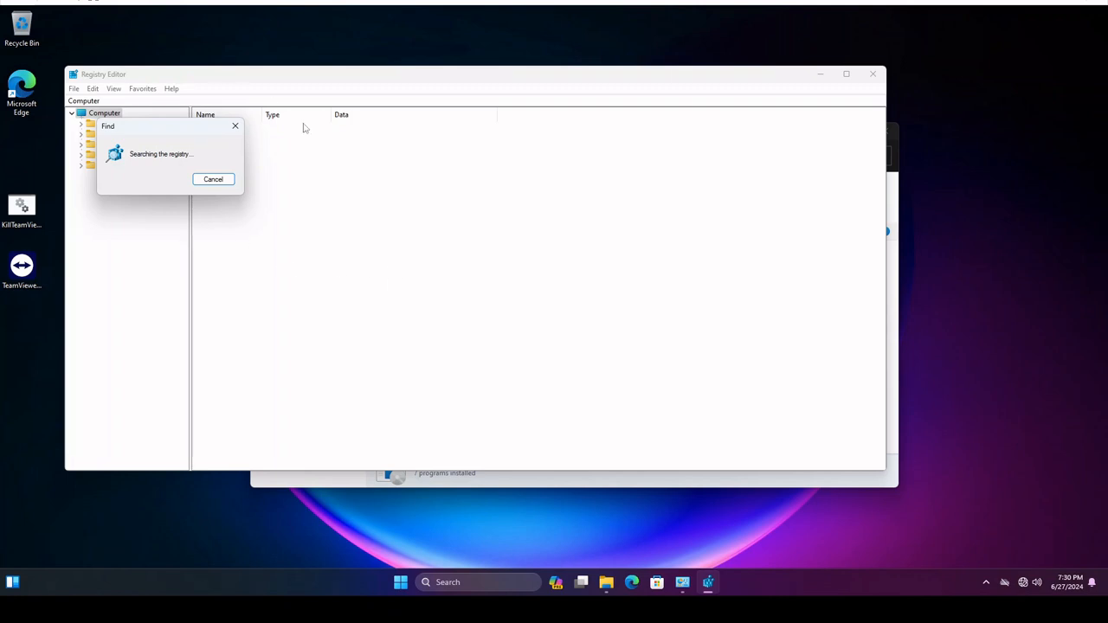
mouse_move(305, 342)
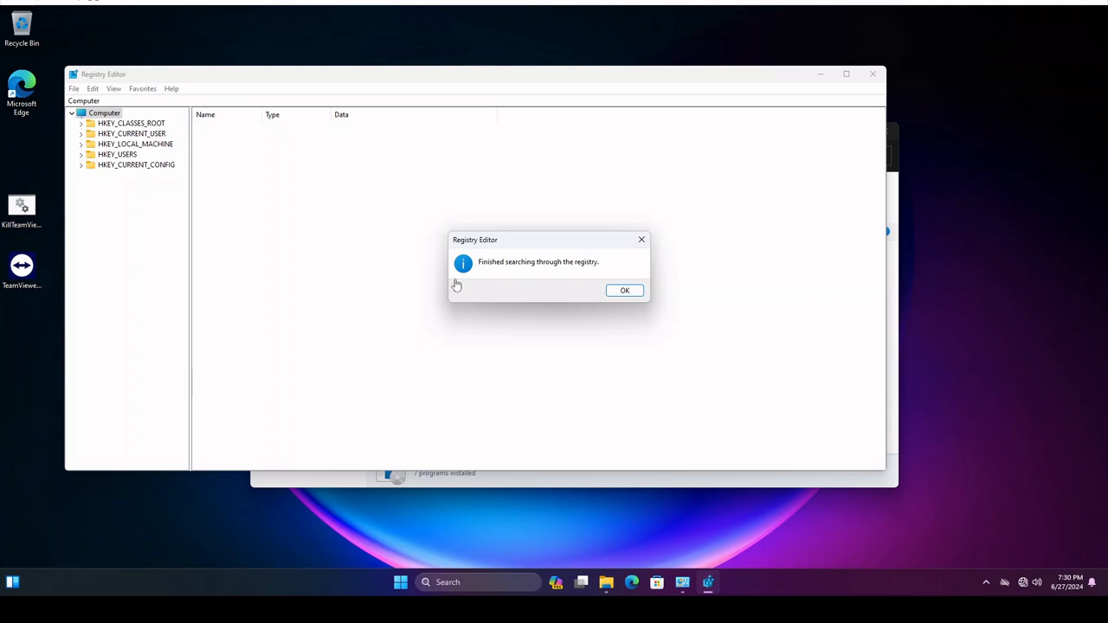
mouse_move(551, 346)
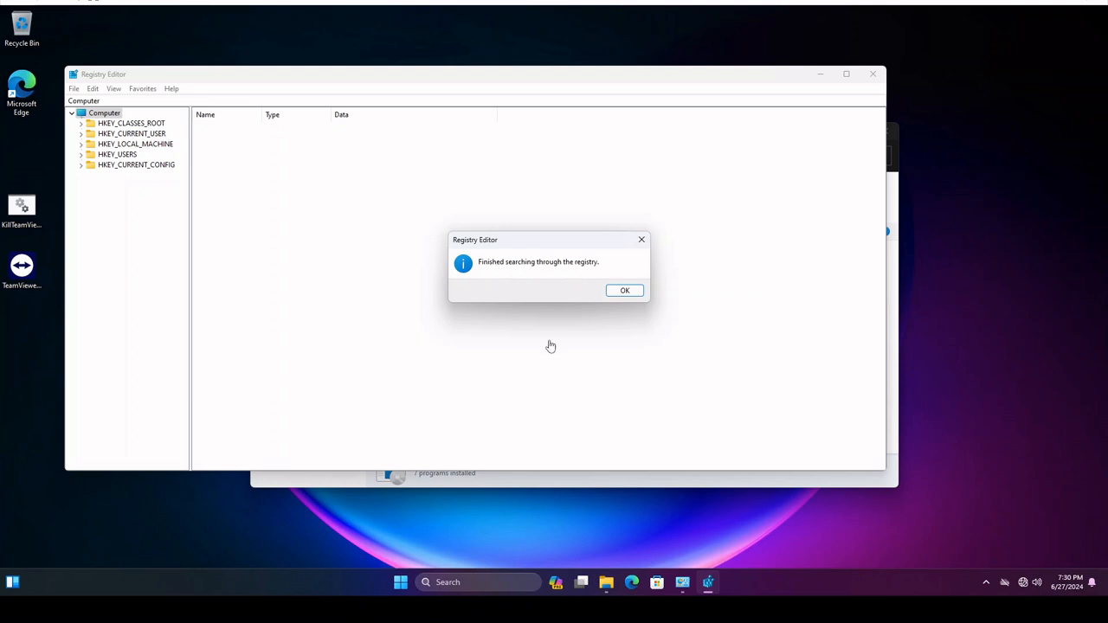
click(625, 290)
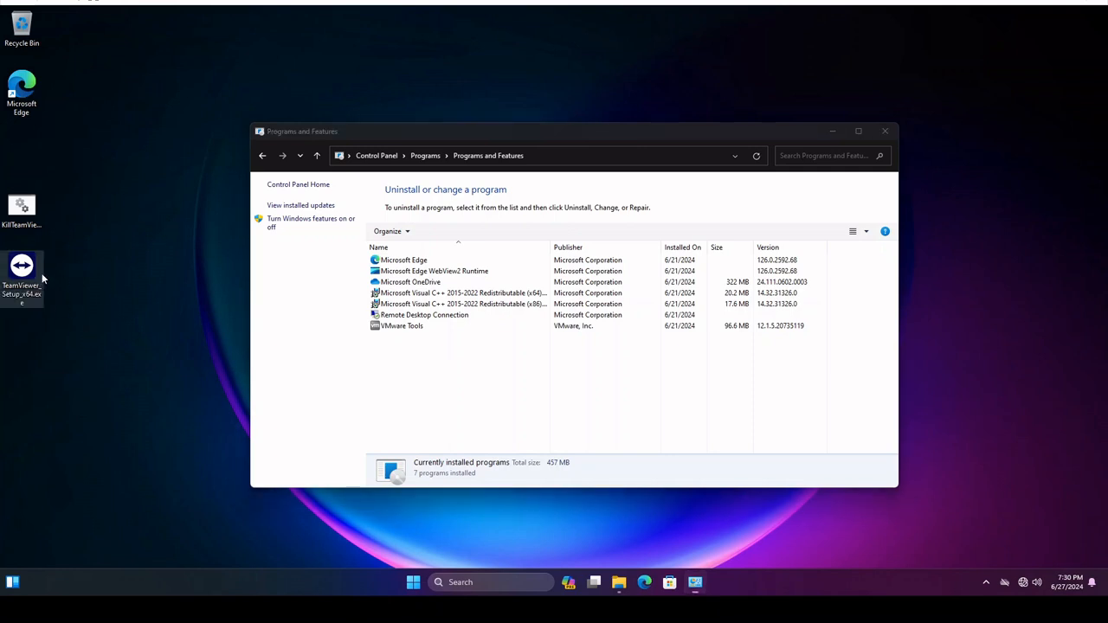
mouse_move(117, 337)
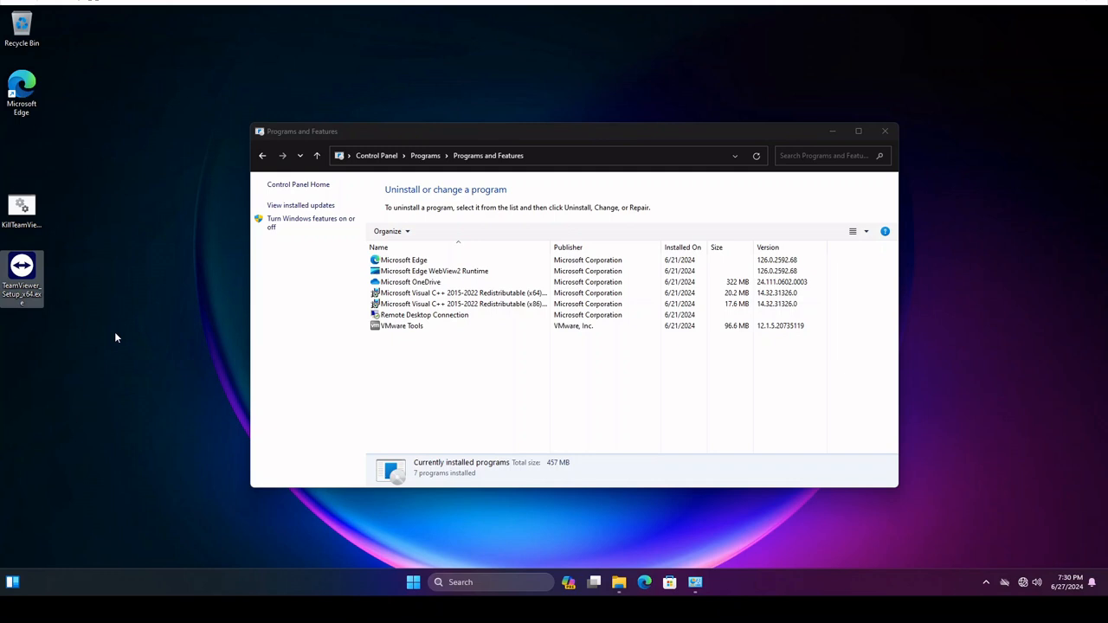
mouse_move(111, 359)
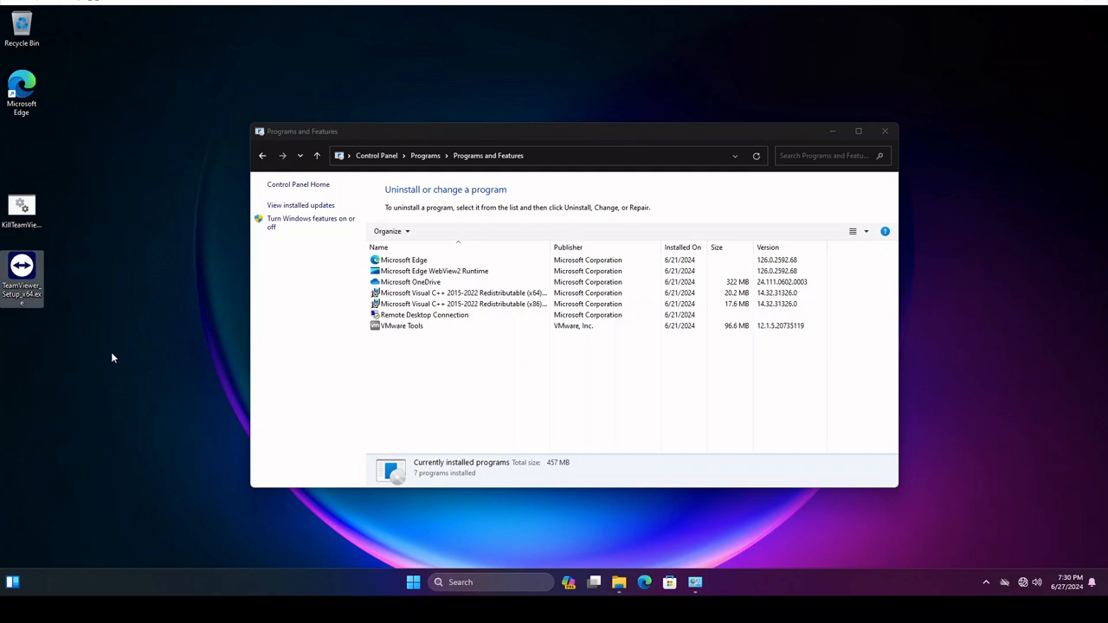
mouse_move(180, 367)
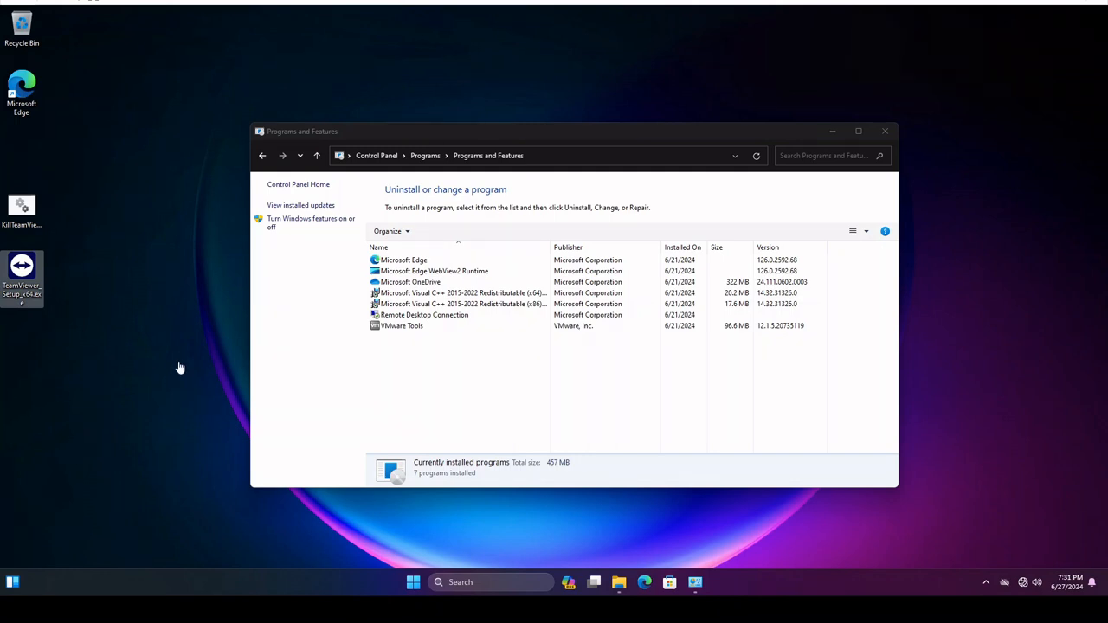
mouse_move(173, 195)
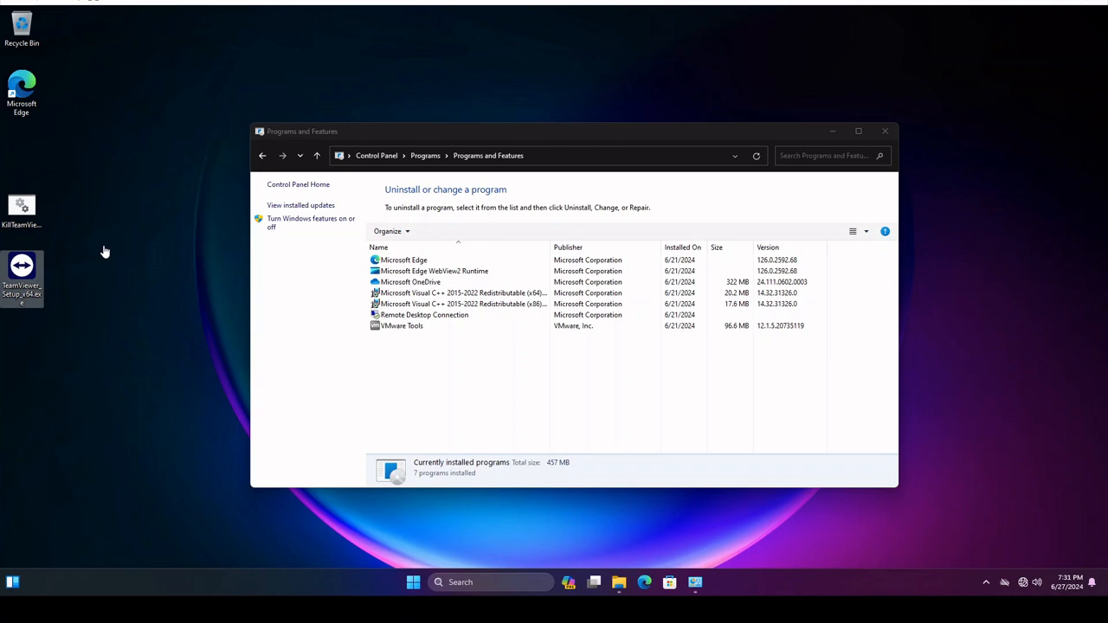
mouse_move(109, 256)
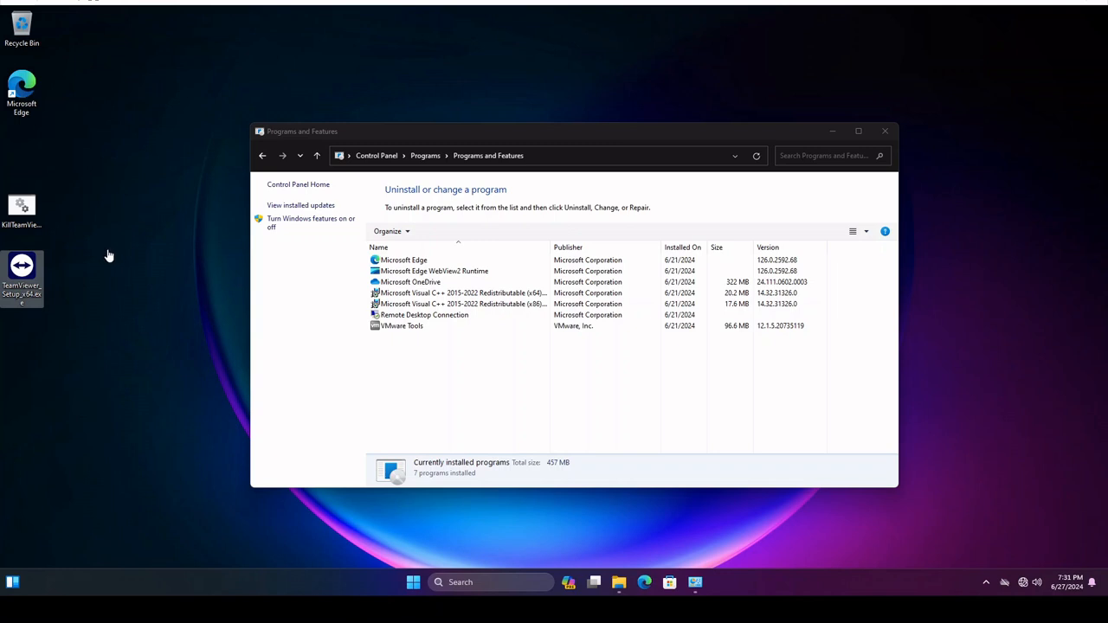
mouse_move(120, 408)
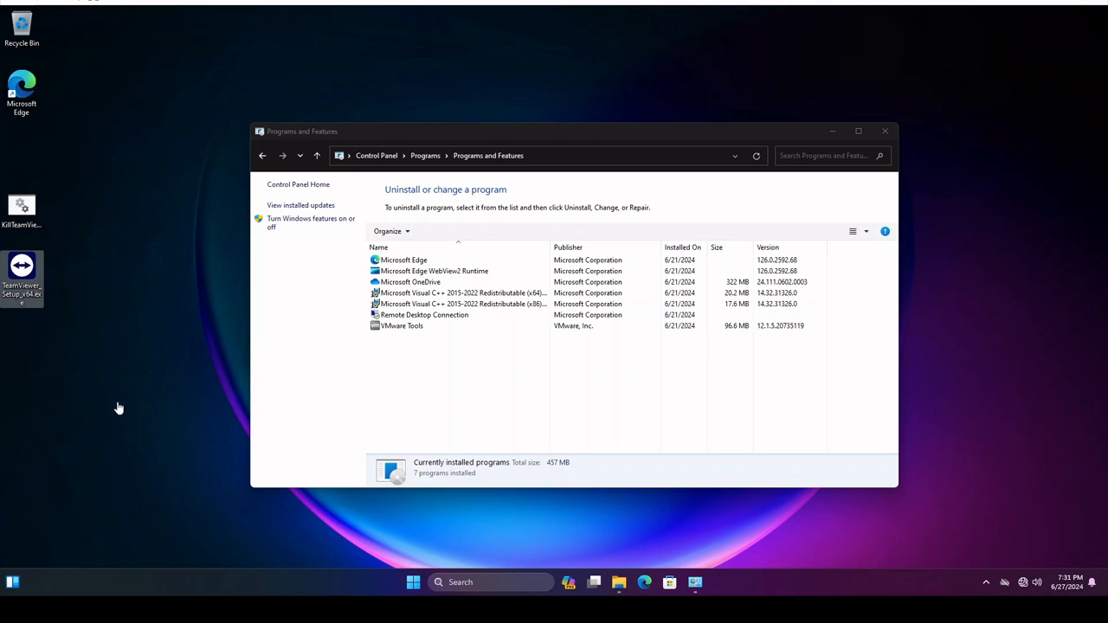